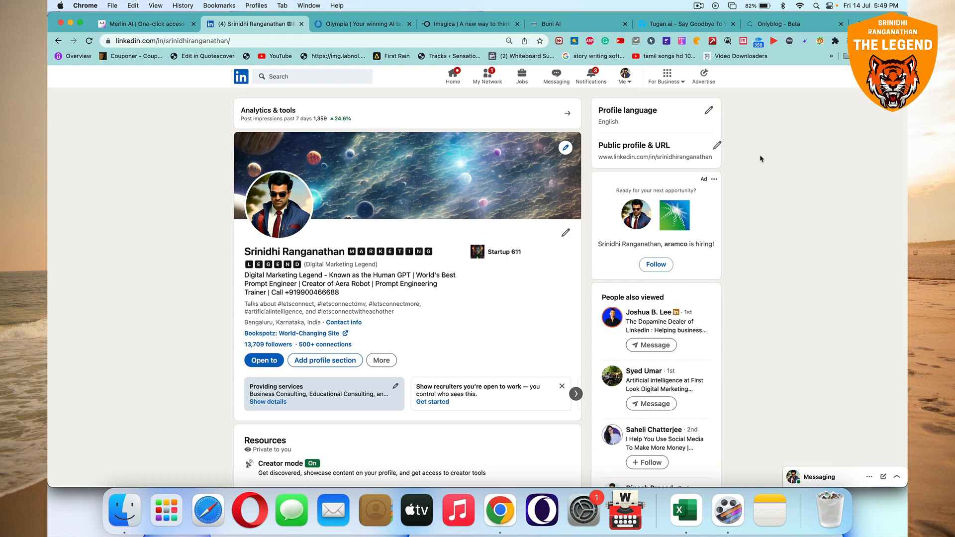
mouse_move(736, 108)
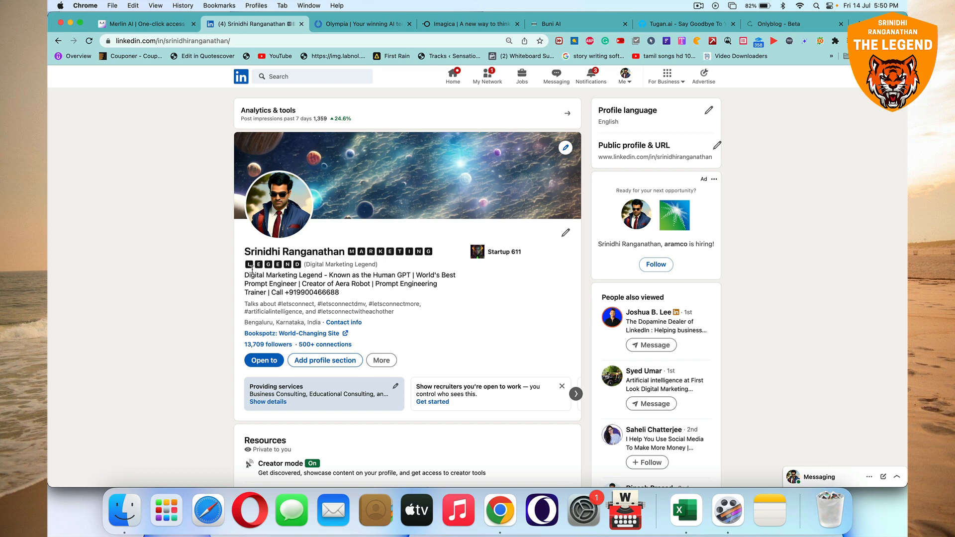
mouse_move(163, 35)
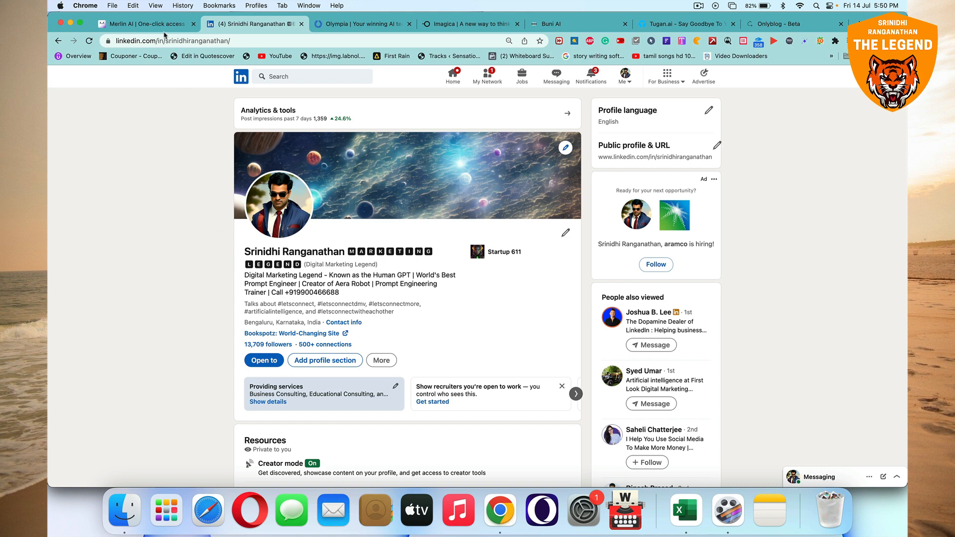
- Switch to the Merlin tab showing its 'ChatGPT on any website' landing page
left_click(143, 24)
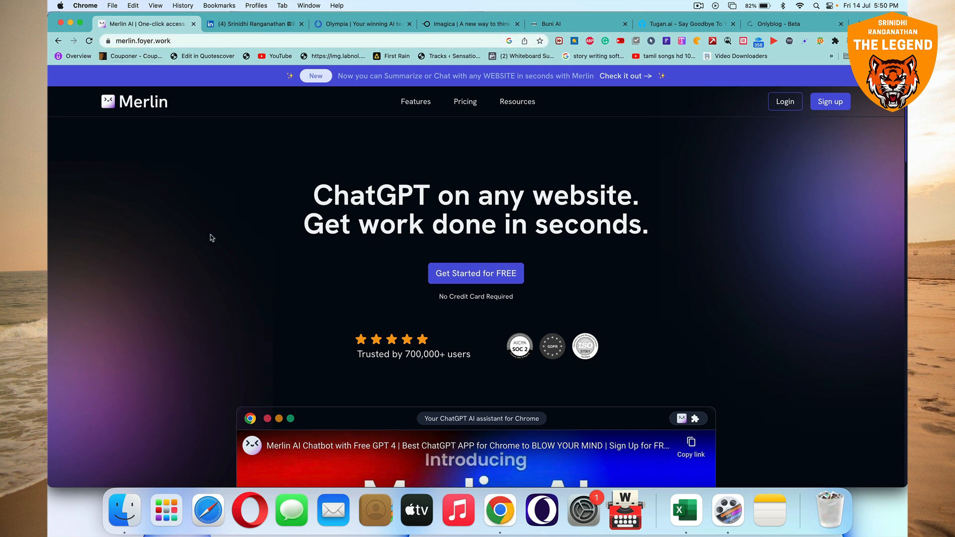
mouse_move(214, 248)
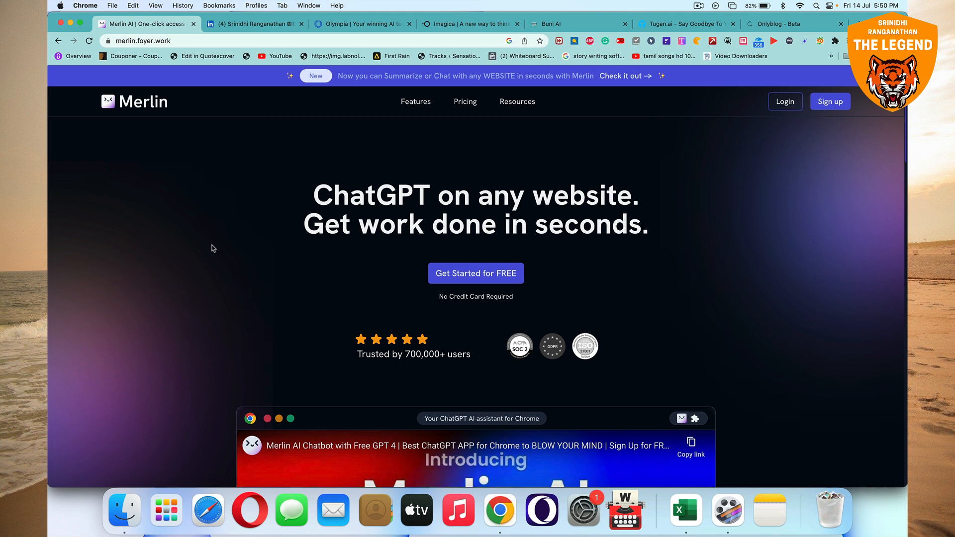
mouse_move(247, 150)
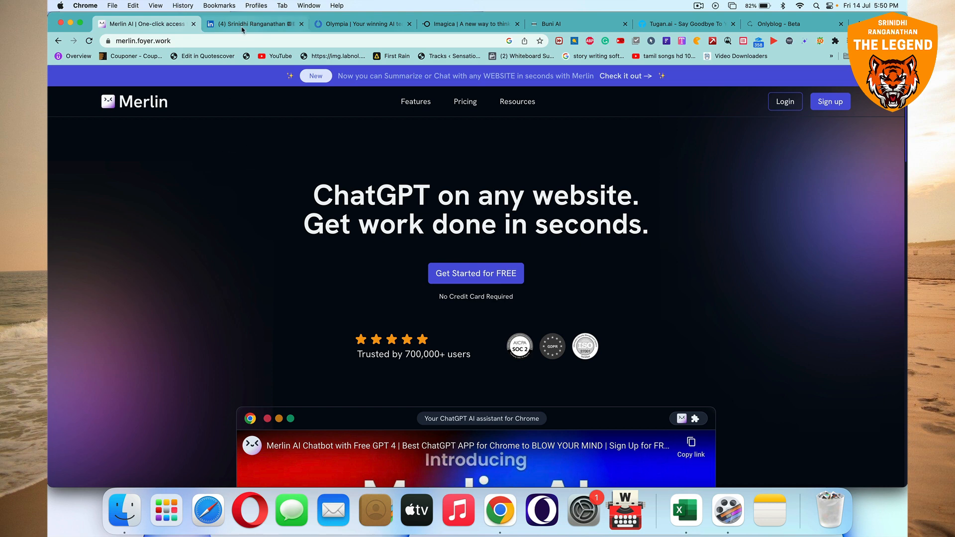
- Open LinkedIn's home feed and start a comment on the ADScholars Bard post
left_click(250, 24)
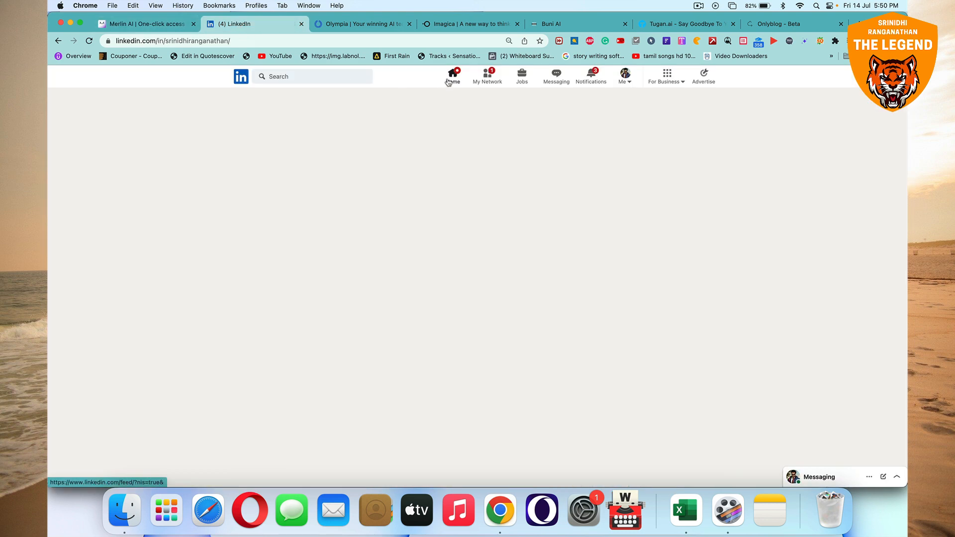
left_click(452, 75)
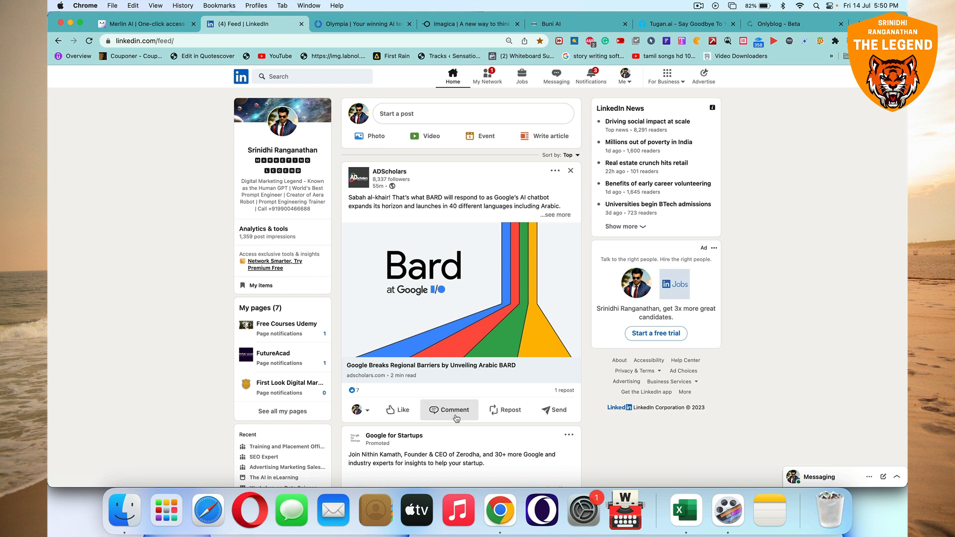
left_click(450, 410)
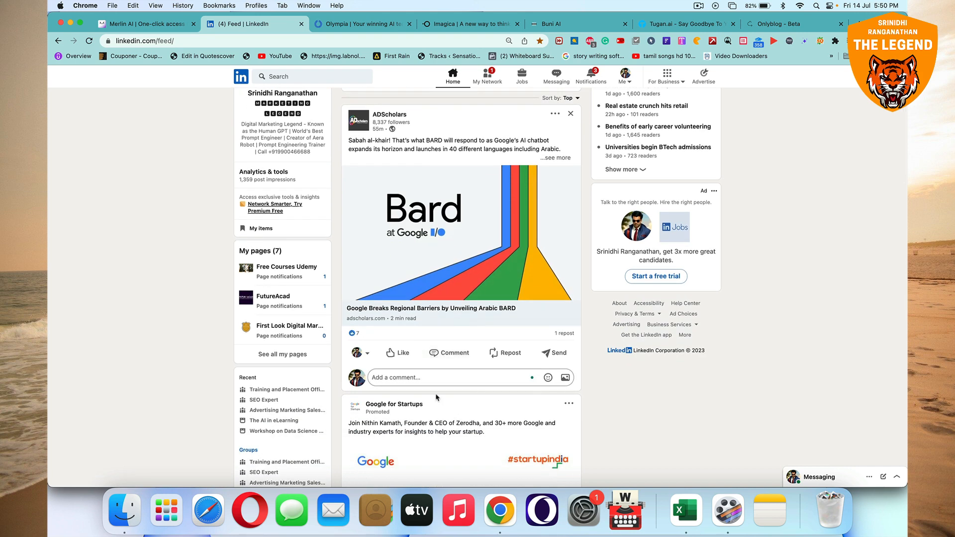
mouse_move(529, 307)
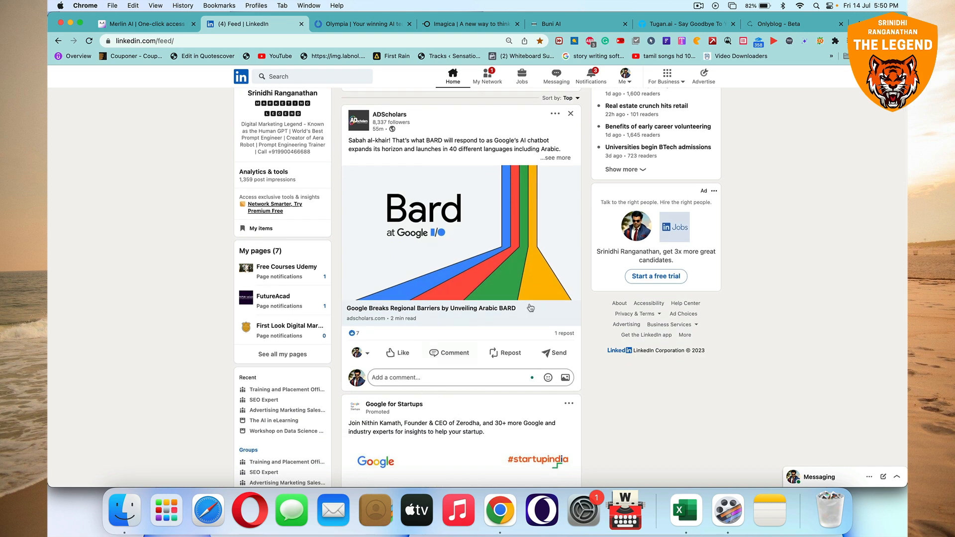
mouse_move(664, 245)
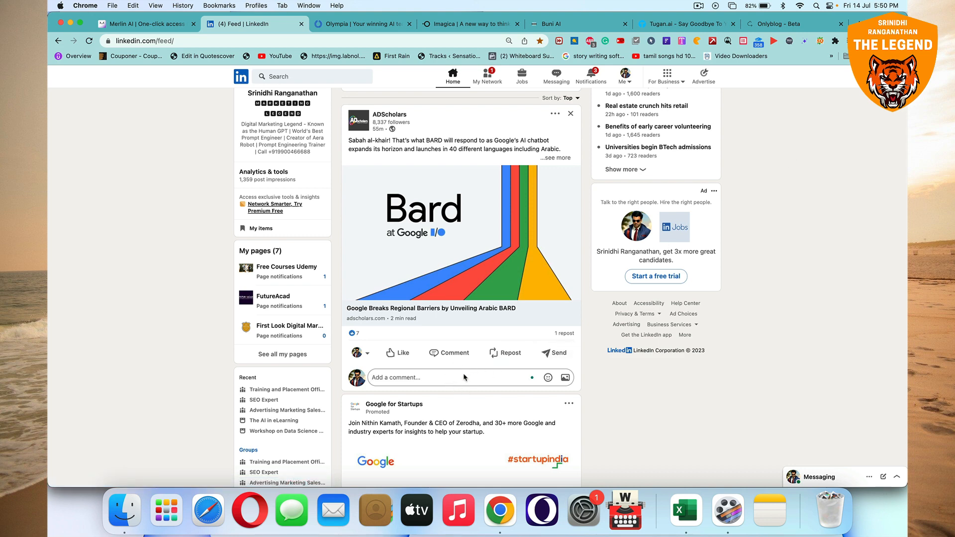
- Install the Merlin AI Chatbot extension from its Chrome Web Store page
left_click(146, 24)
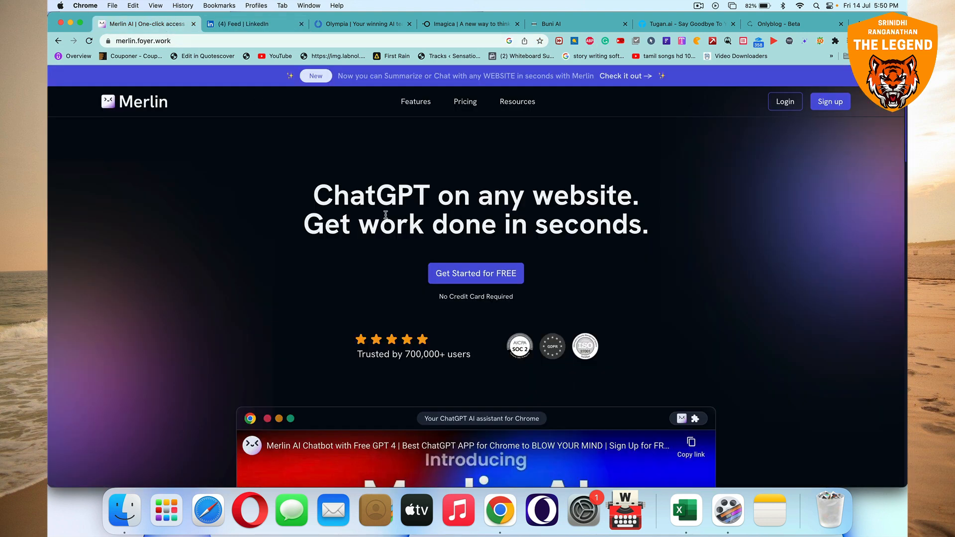
mouse_move(499, 292)
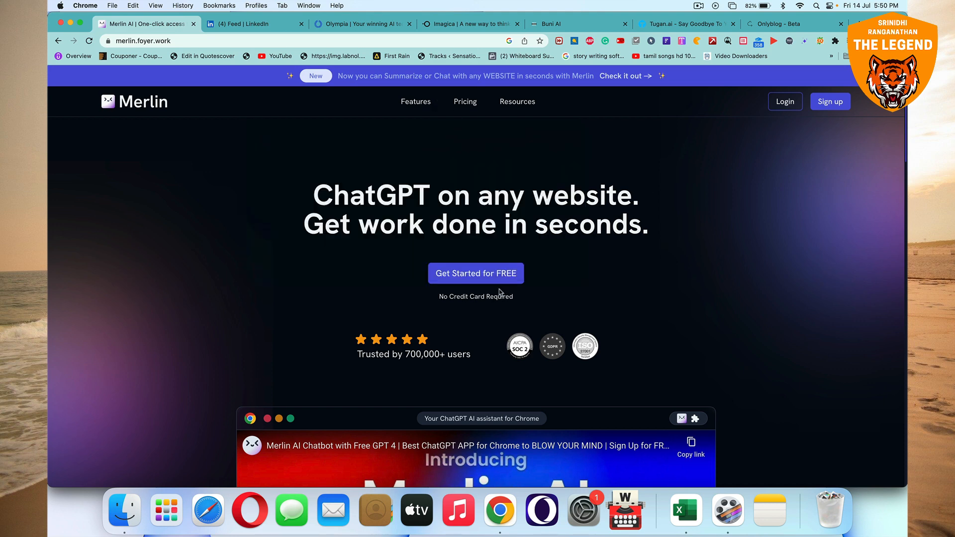
left_click(476, 273)
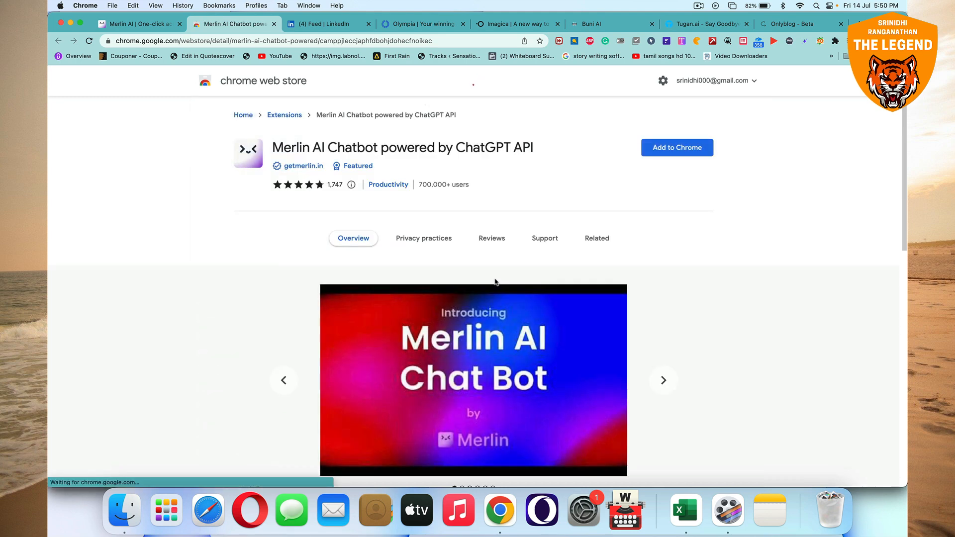
left_click(676, 148)
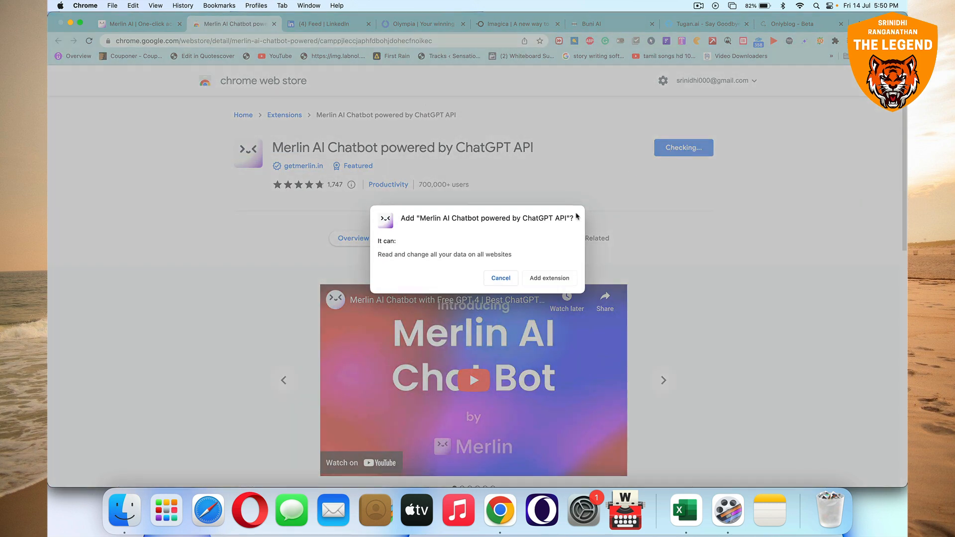
left_click(308, 23)
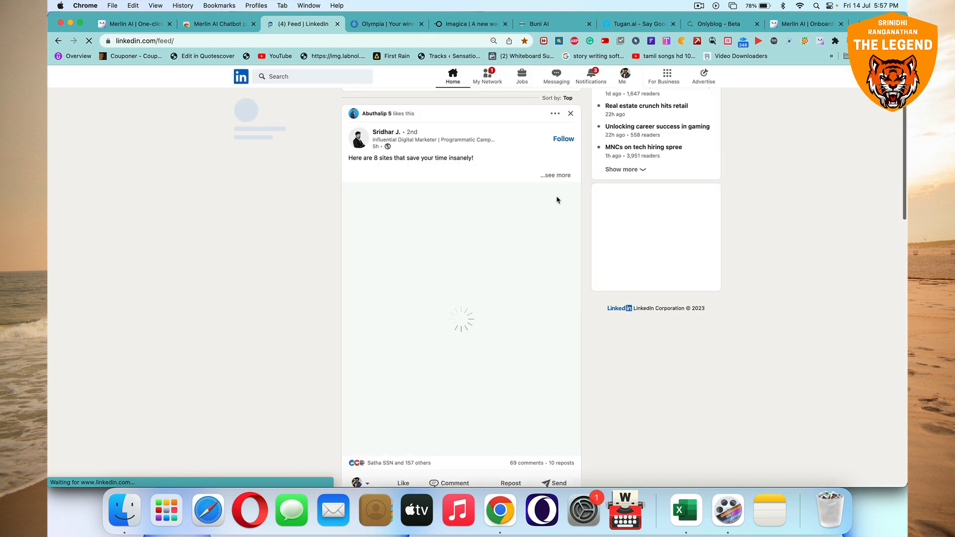
- Scroll to the Google for Startups Startup School post and open its comment field
scroll("down", 3)
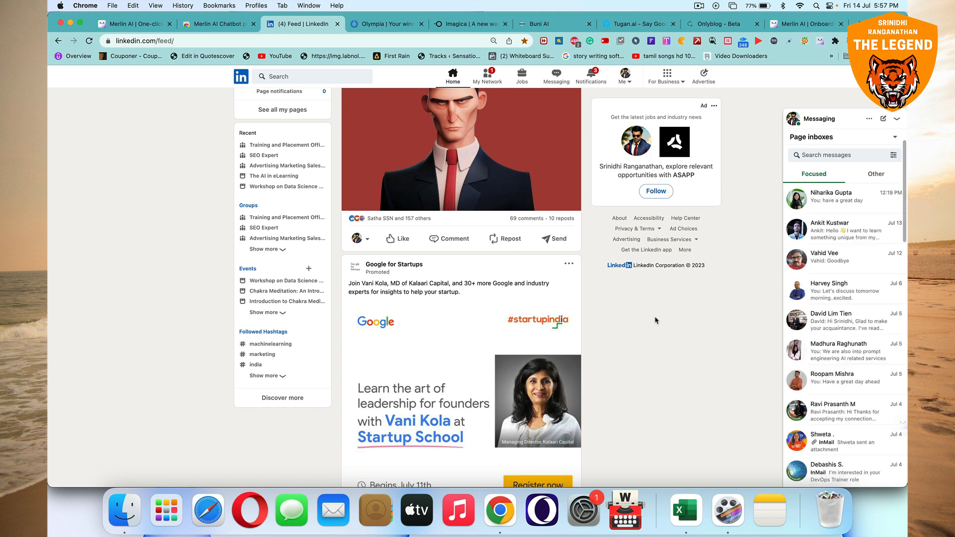
mouse_move(495, 263)
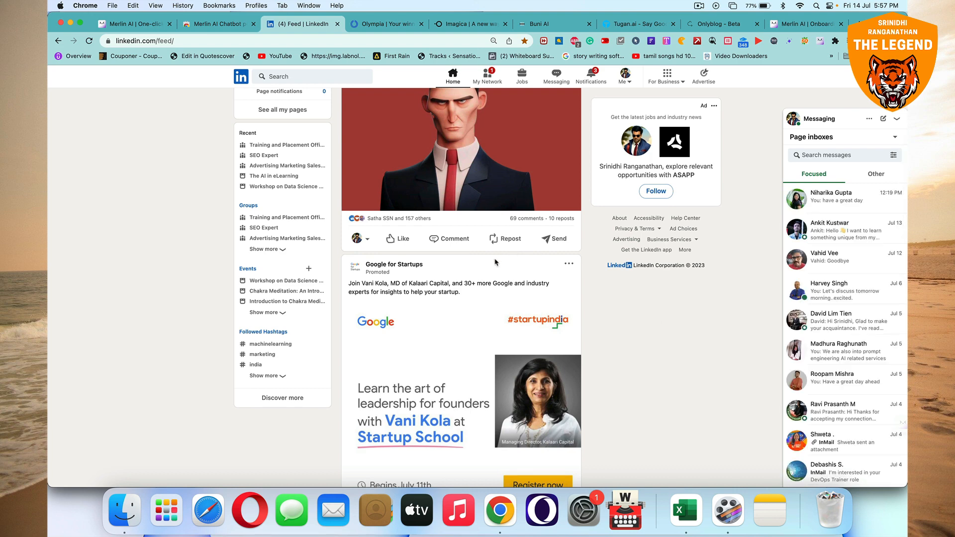
scroll("up", 3)
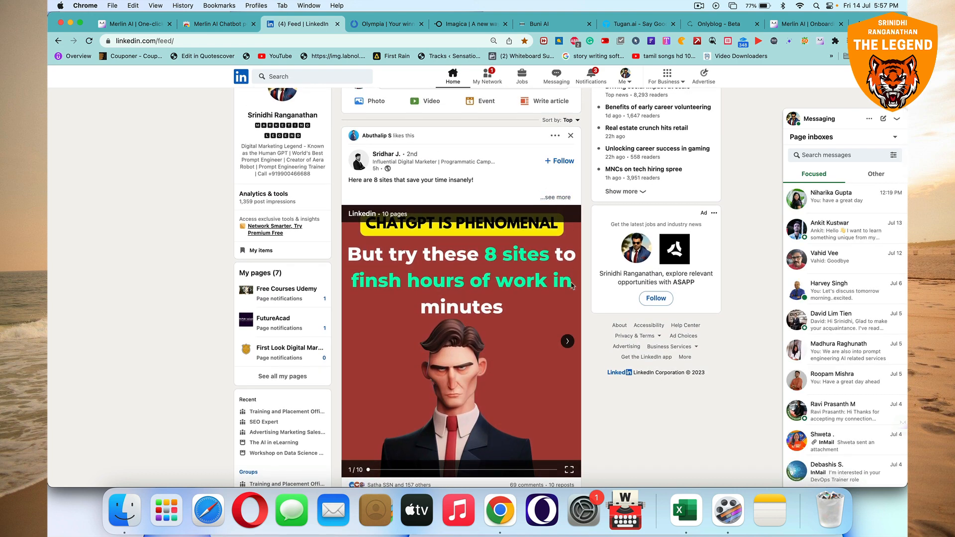
scroll("down", 3)
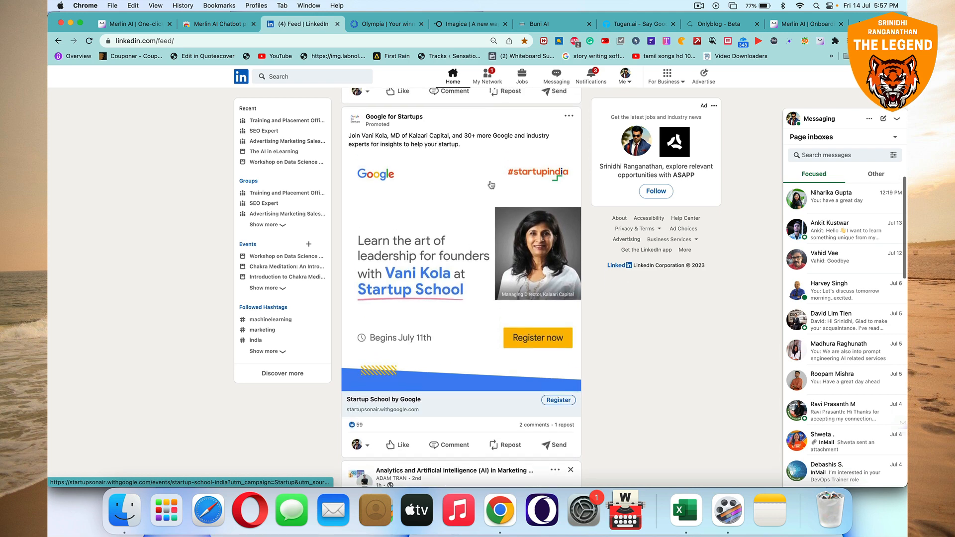
scroll("down", 3)
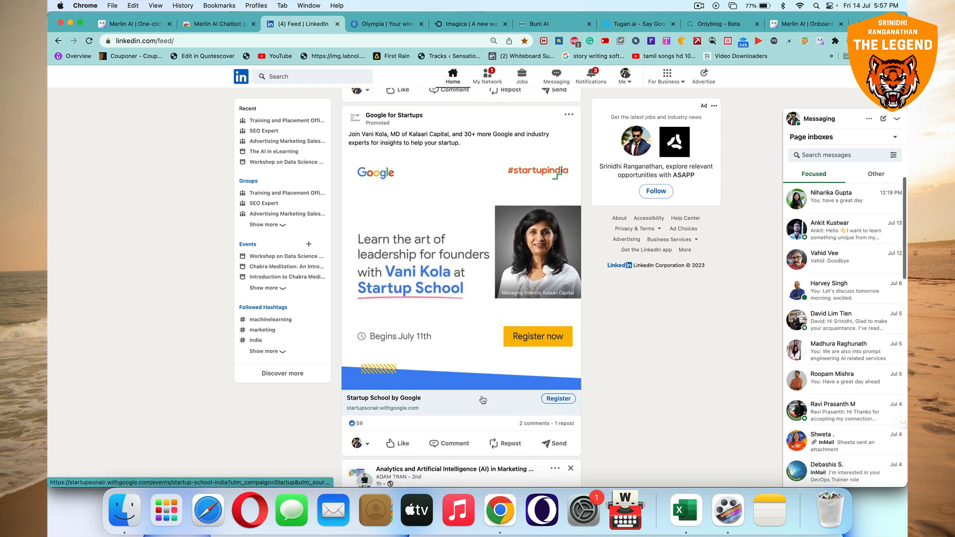
left_click(450, 443)
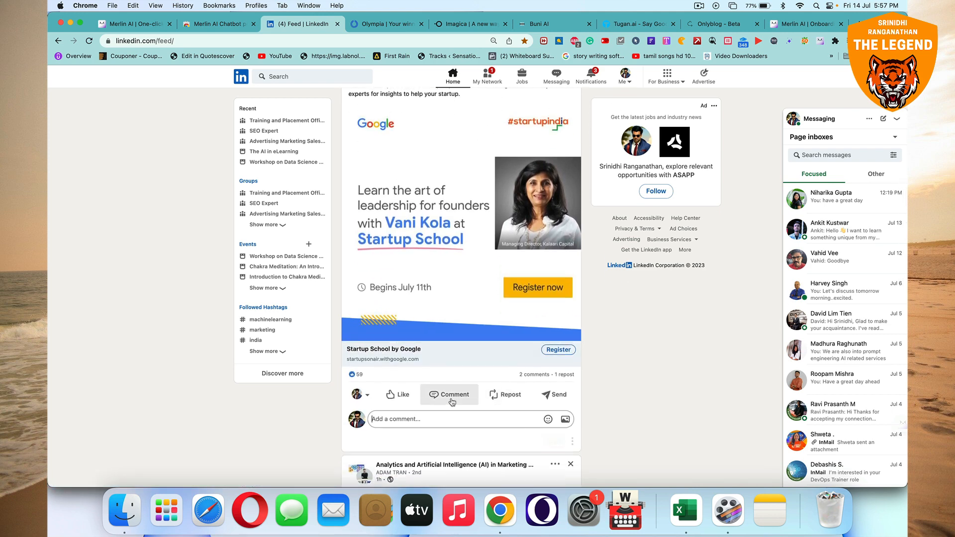
left_click(449, 394)
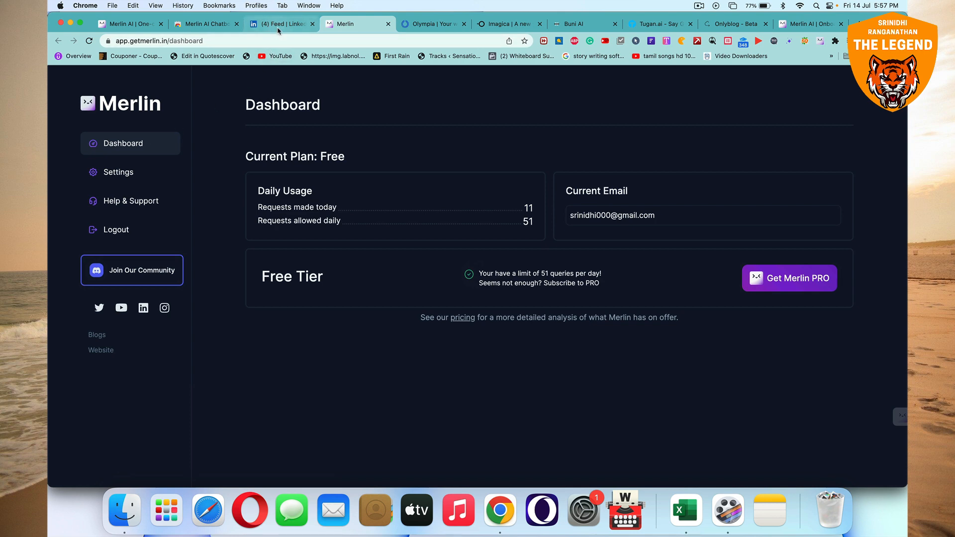
- Check Merlin's free-plan daily usage of 11 of 51 requests, then return to LinkedIn
left_click(279, 24)
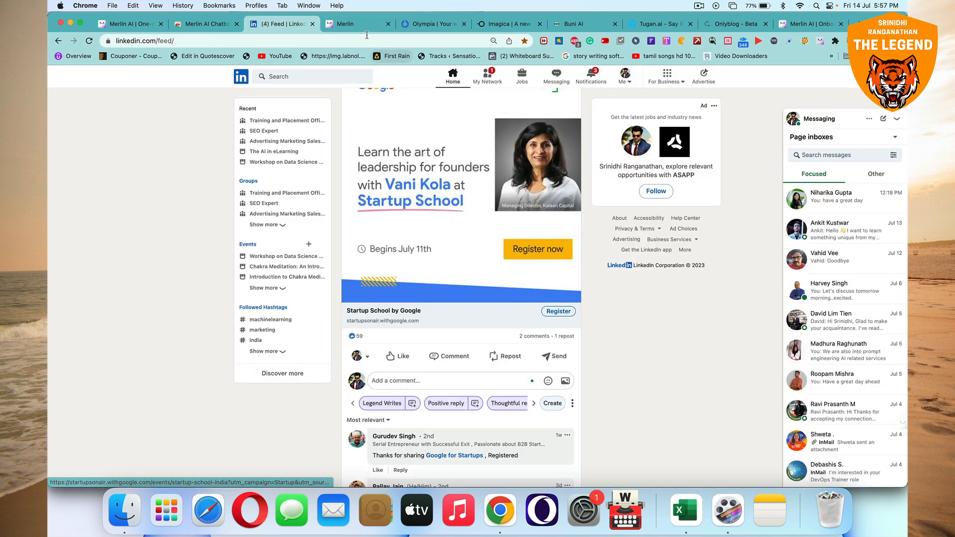
left_click(345, 23)
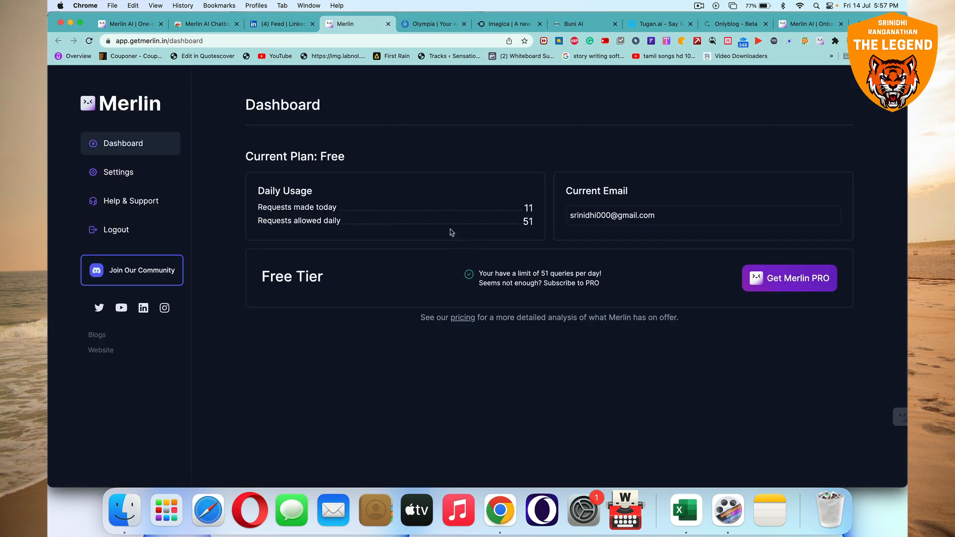
mouse_move(521, 227)
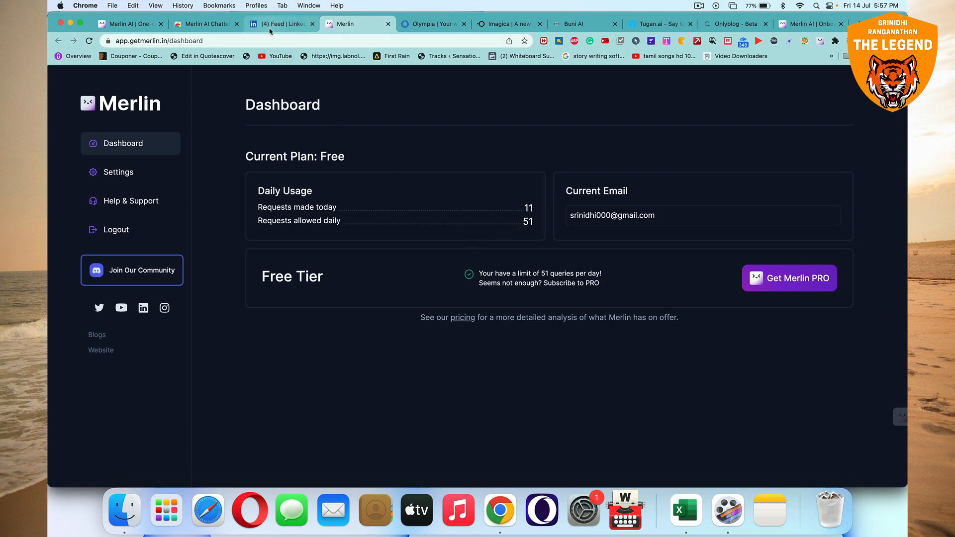
left_click(280, 24)
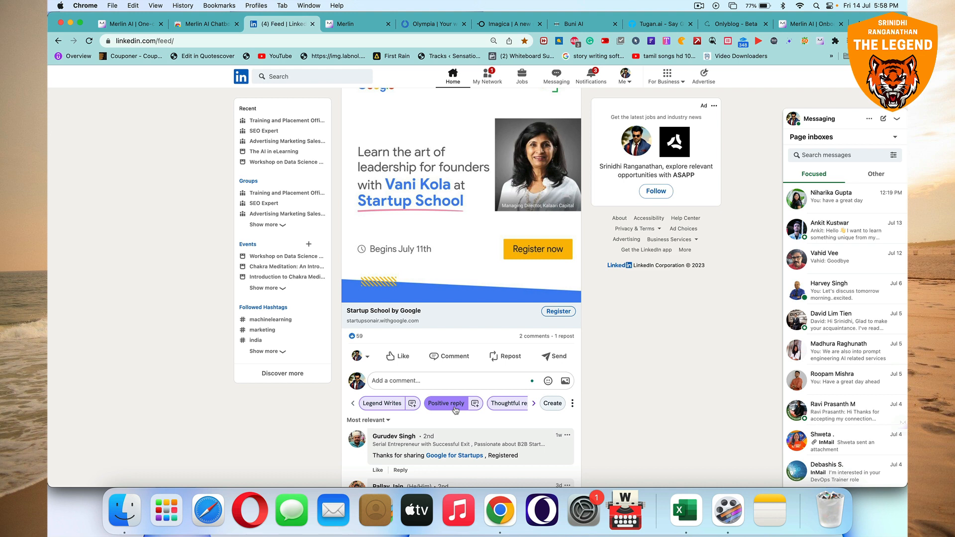
mouse_move(447, 412)
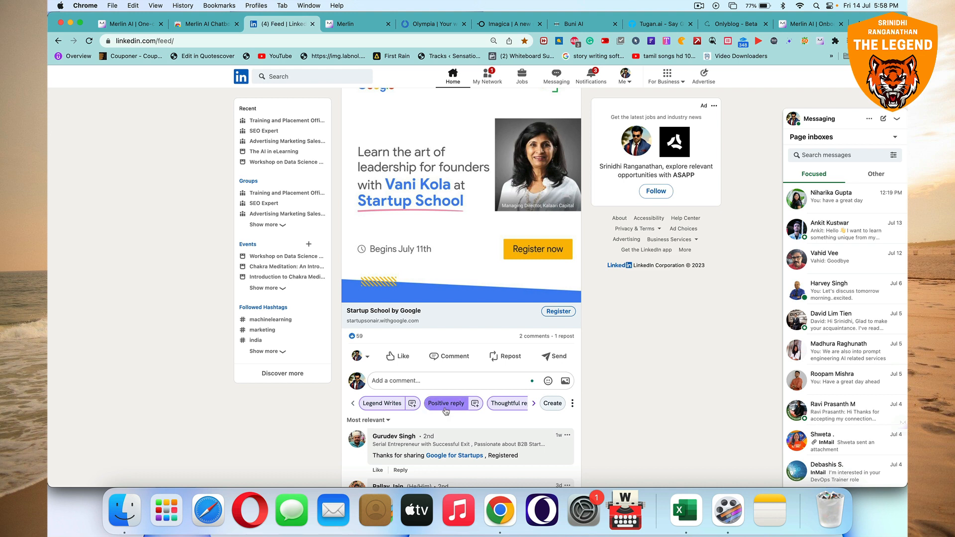
- Post Merlin's generated positive reply under the Startup School post
left_click(445, 403)
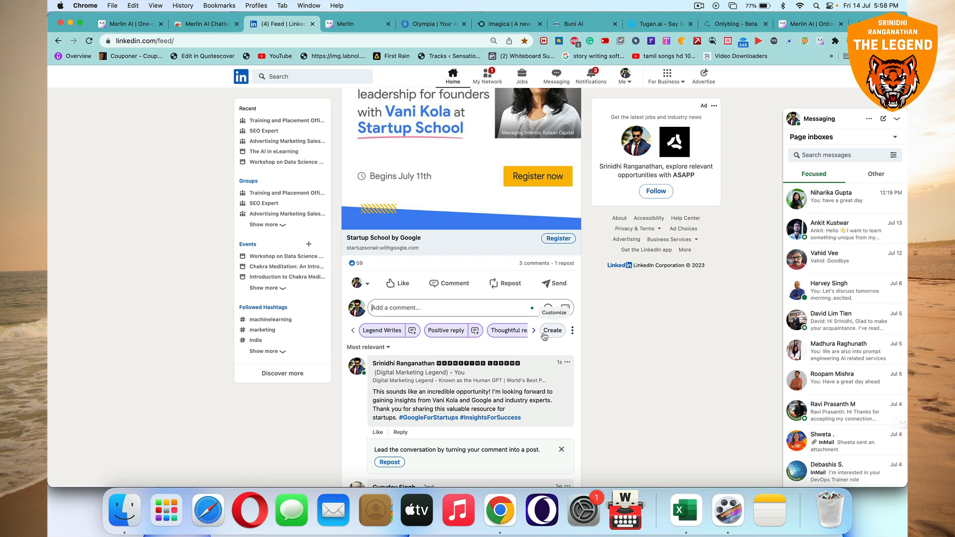
mouse_move(601, 377)
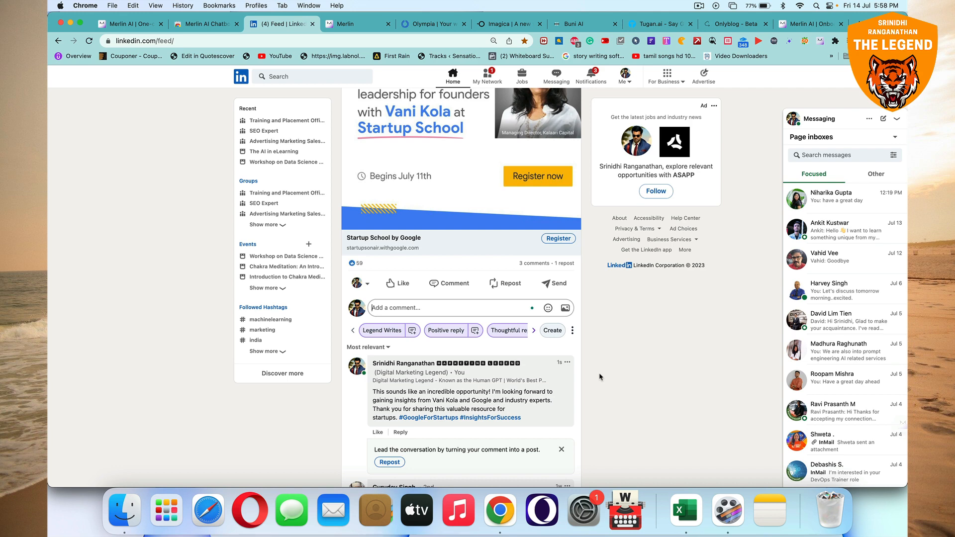
mouse_move(435, 348)
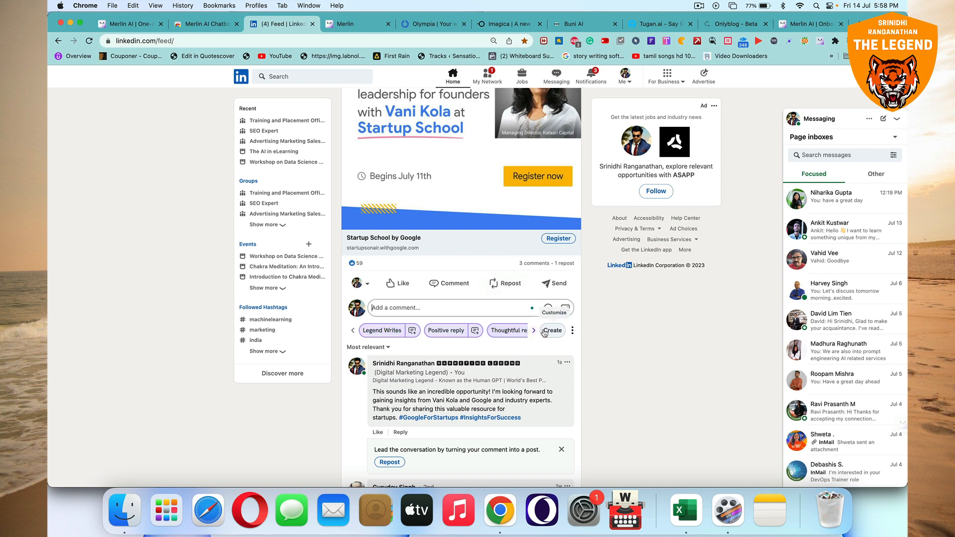
- Open Merlin's 'Create' prompt field for a personalised comment action
left_click(551, 331)
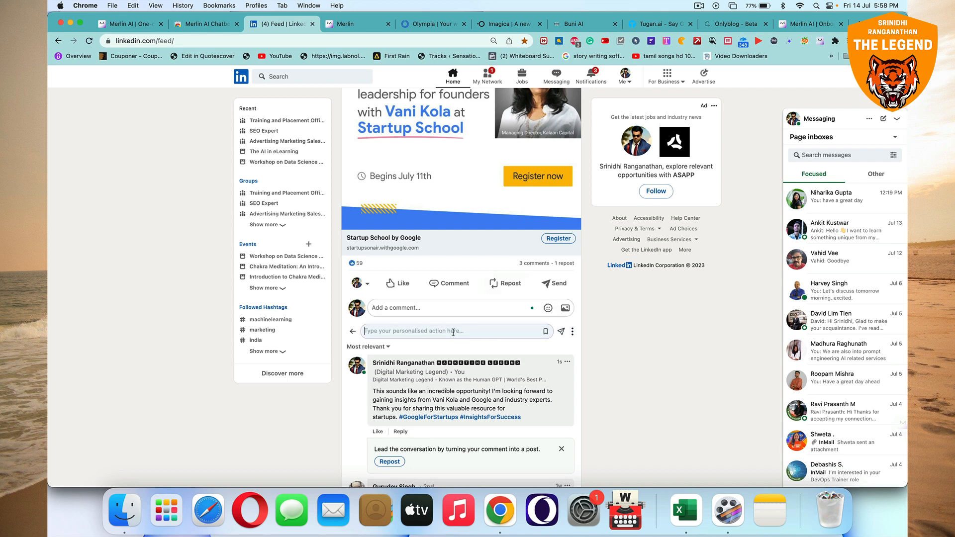
mouse_move(437, 331)
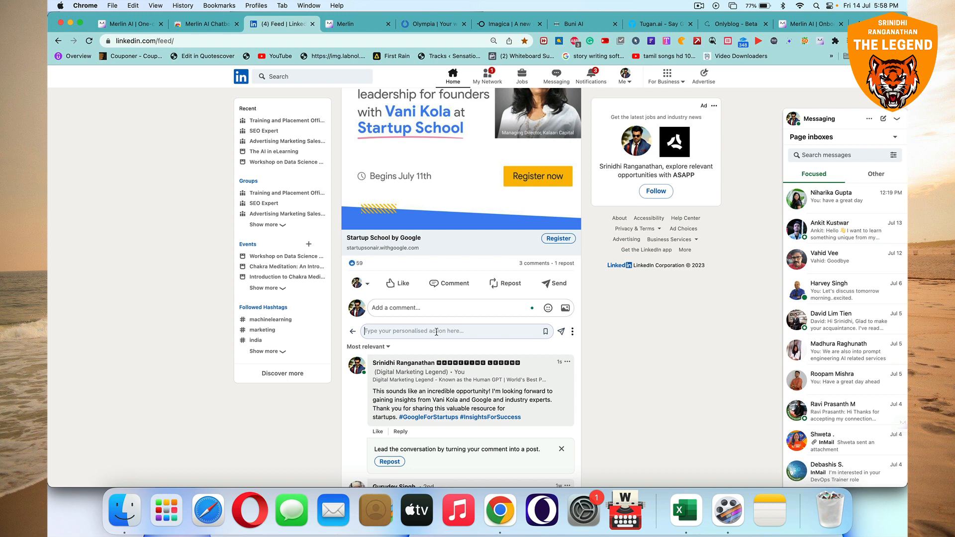
mouse_move(706, 194)
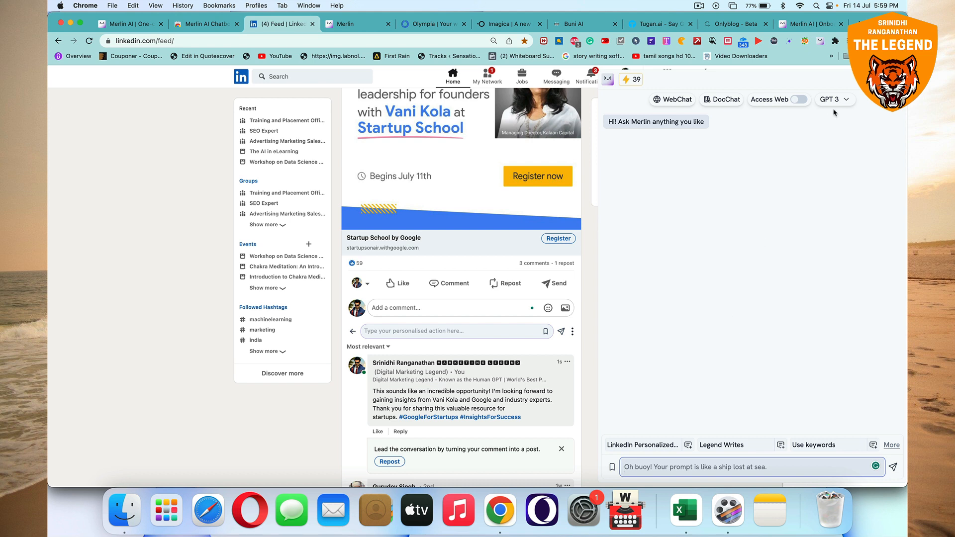
- Open the Merlin chat sidebar's model dropdown listing GPT 3 and GPT 4
left_click(833, 100)
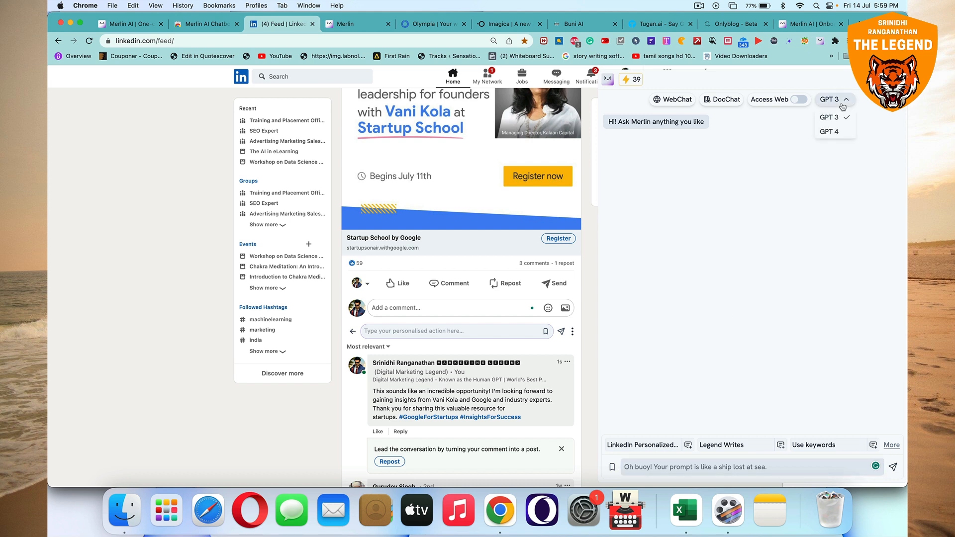
mouse_move(703, 108)
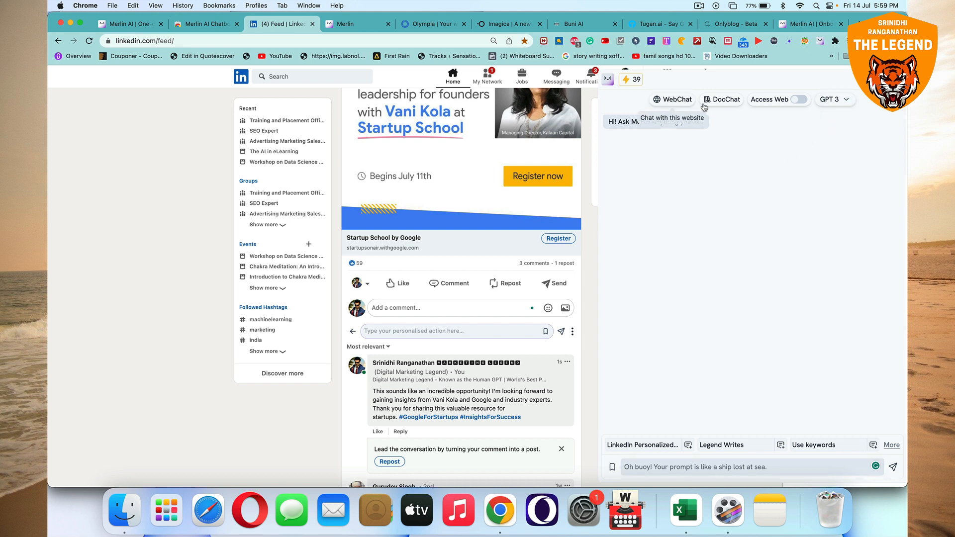
mouse_move(676, 160)
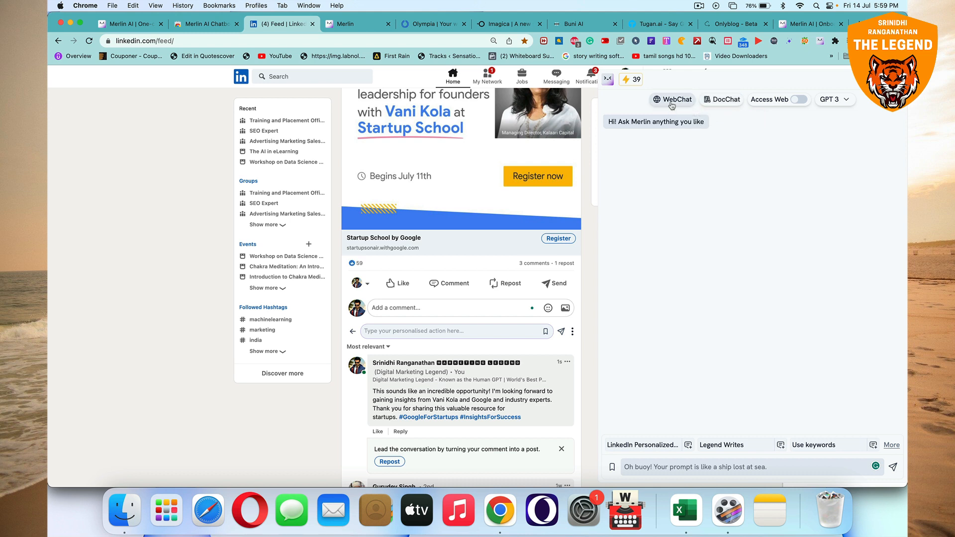
mouse_move(719, 288)
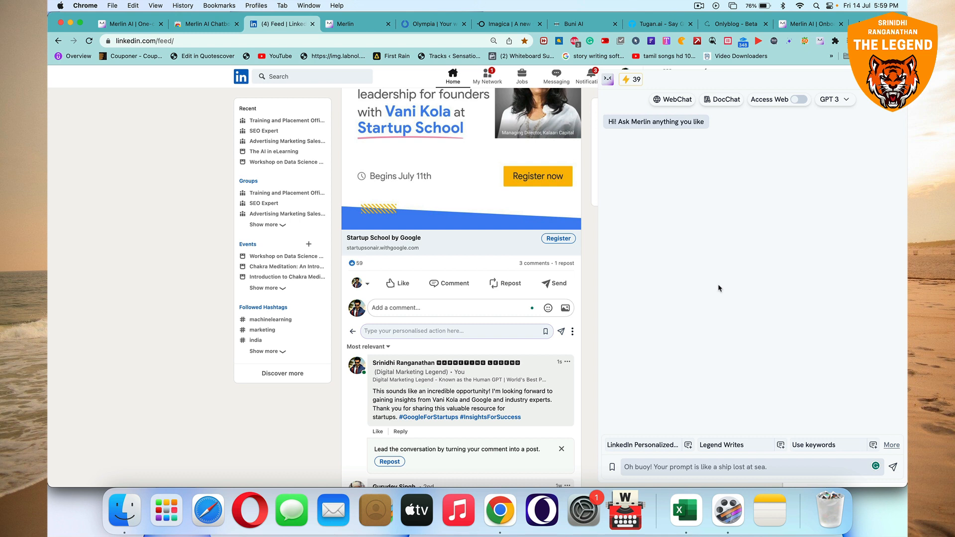
mouse_move(713, 272)
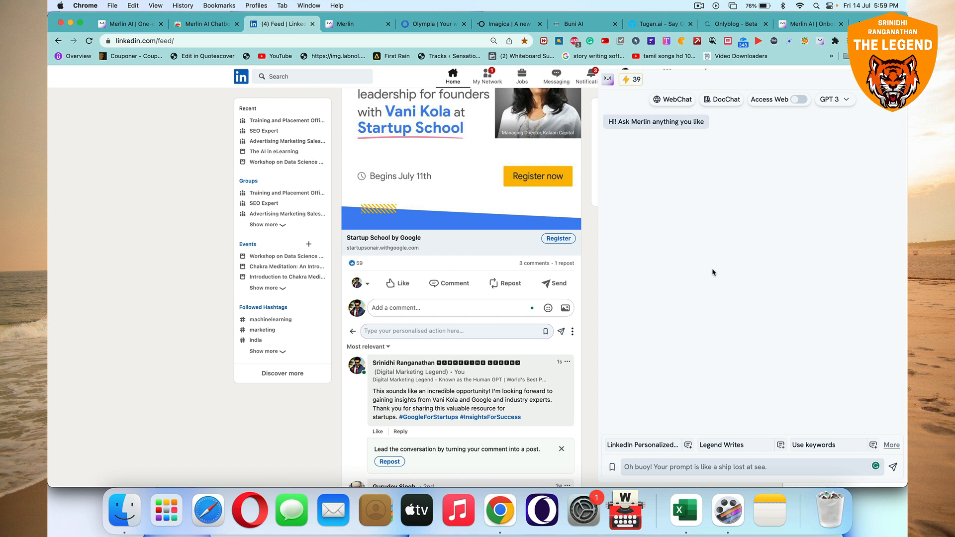
mouse_move(728, 201)
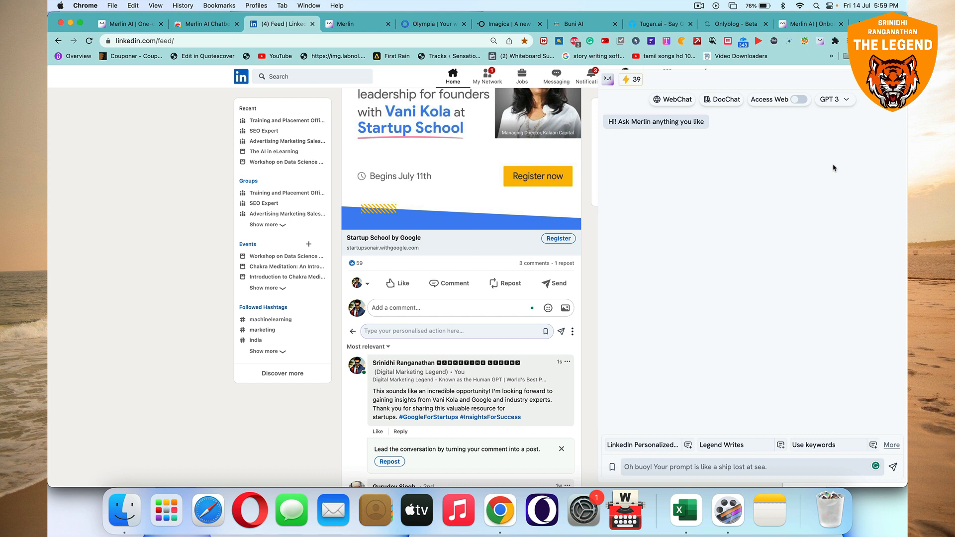
mouse_move(187, 293)
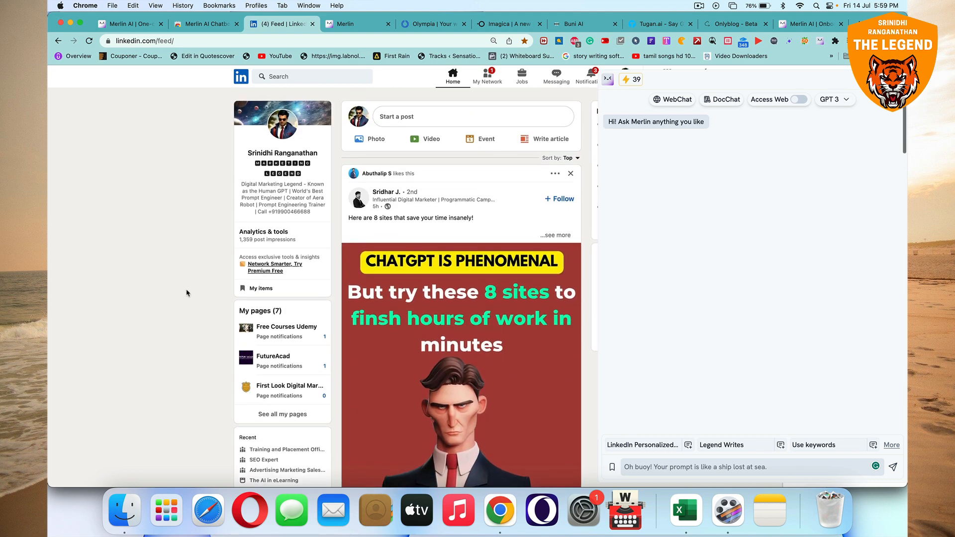
scroll("down", 3)
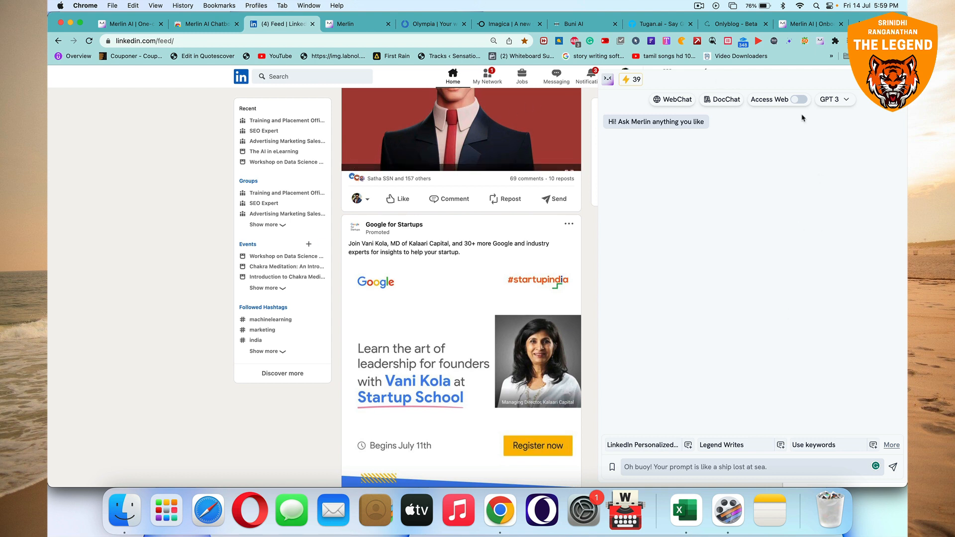
scroll("down", 3)
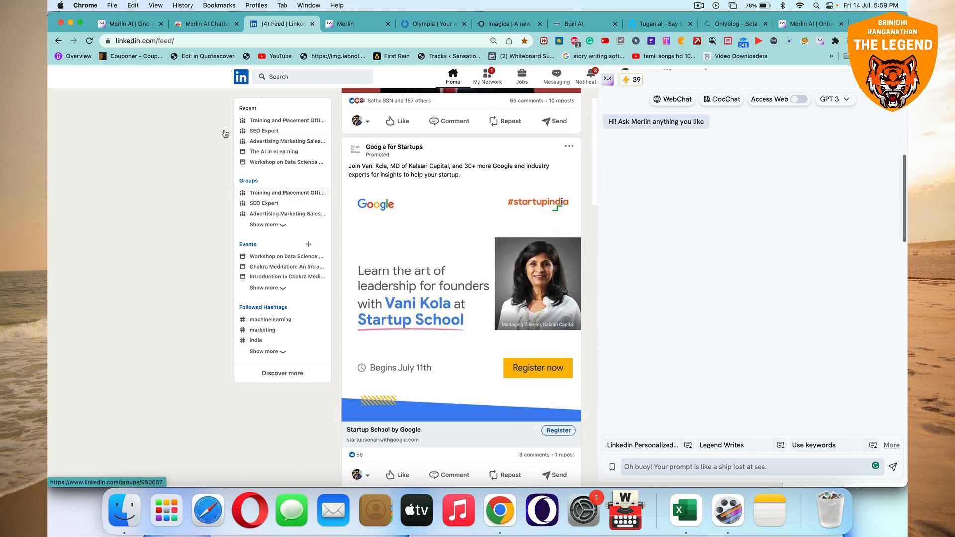
mouse_move(200, 35)
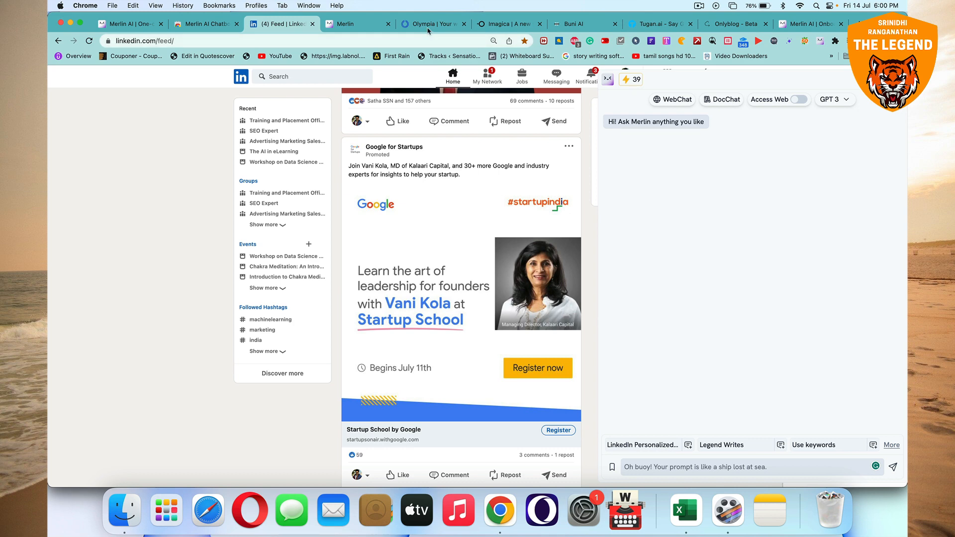
- Switch to Olympia and scroll past its Personality, Memory and Teamwork cards to the chat demo
left_click(432, 24)
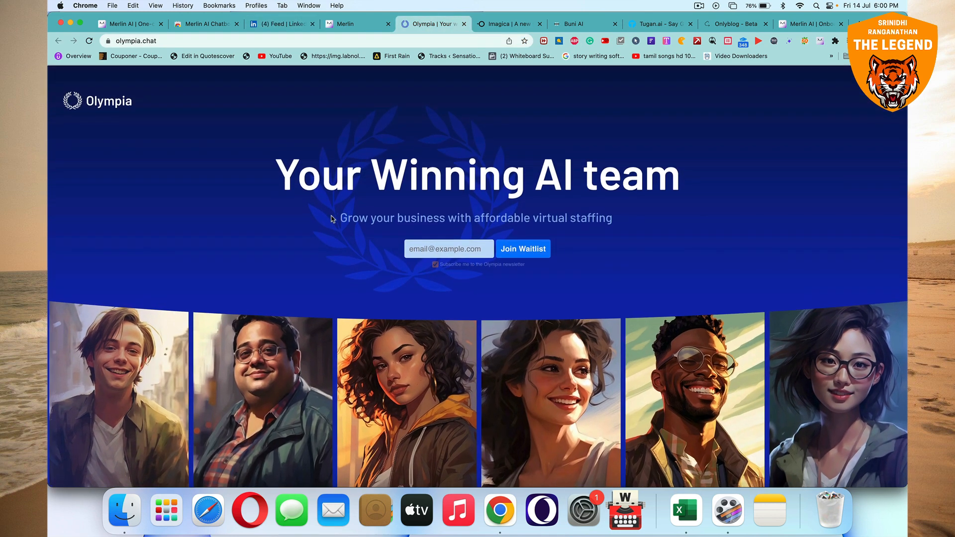
scroll("down", 3)
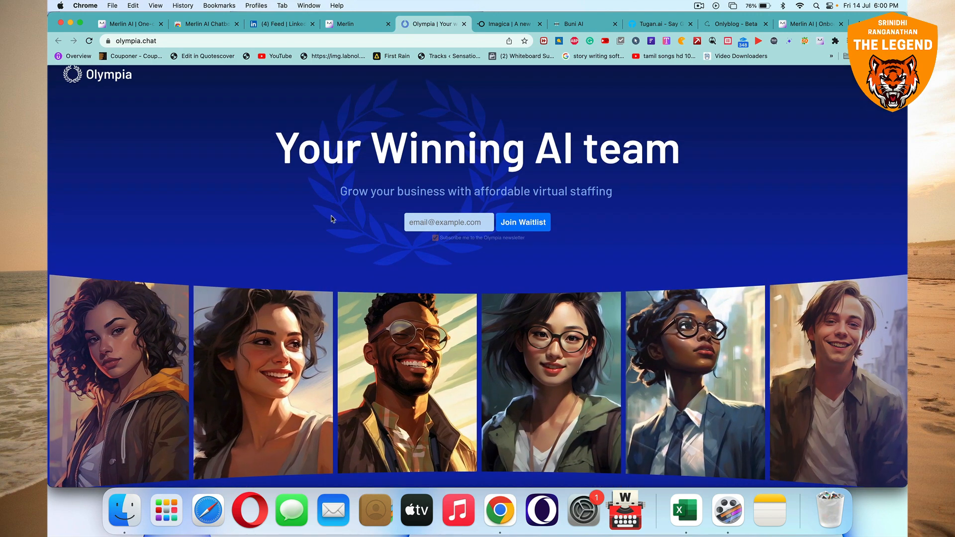
scroll("down", 3)
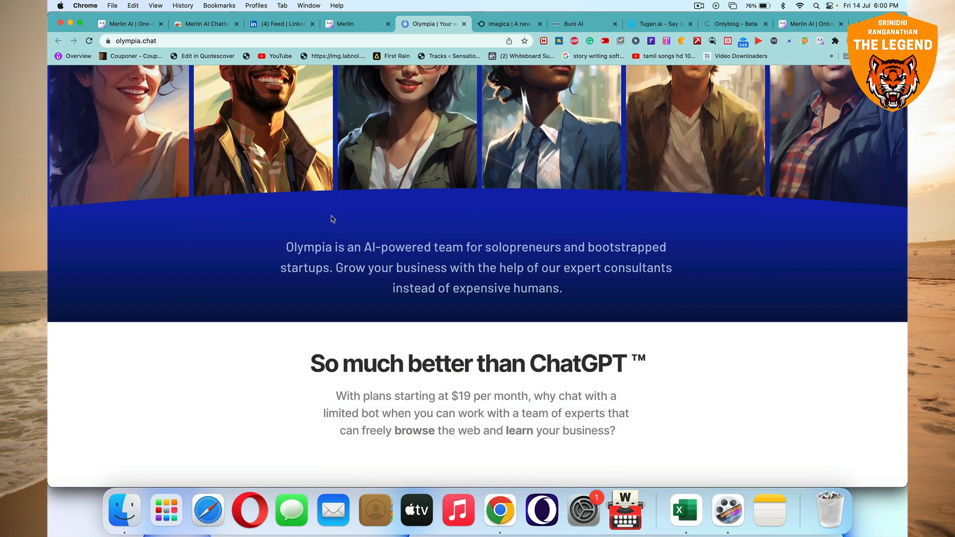
scroll("down", 3)
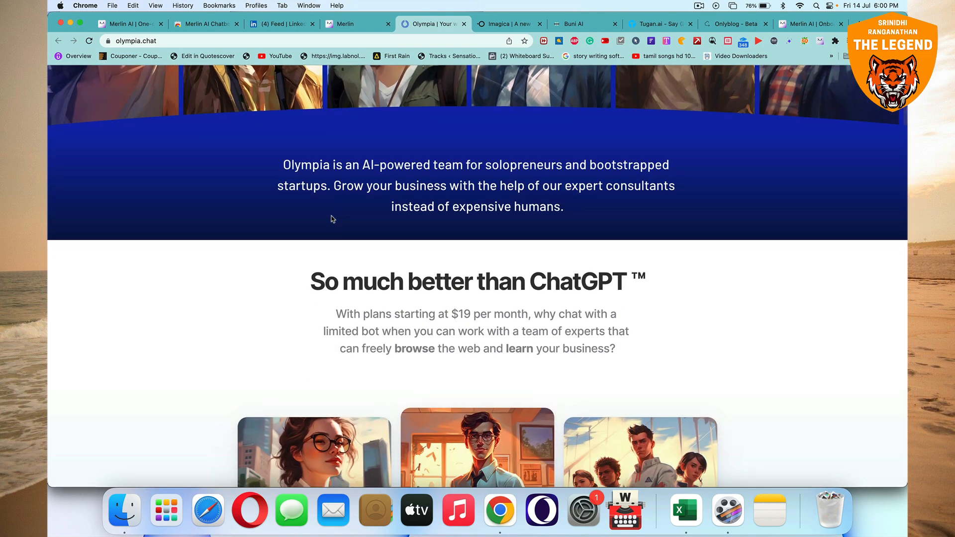
scroll("down", 3)
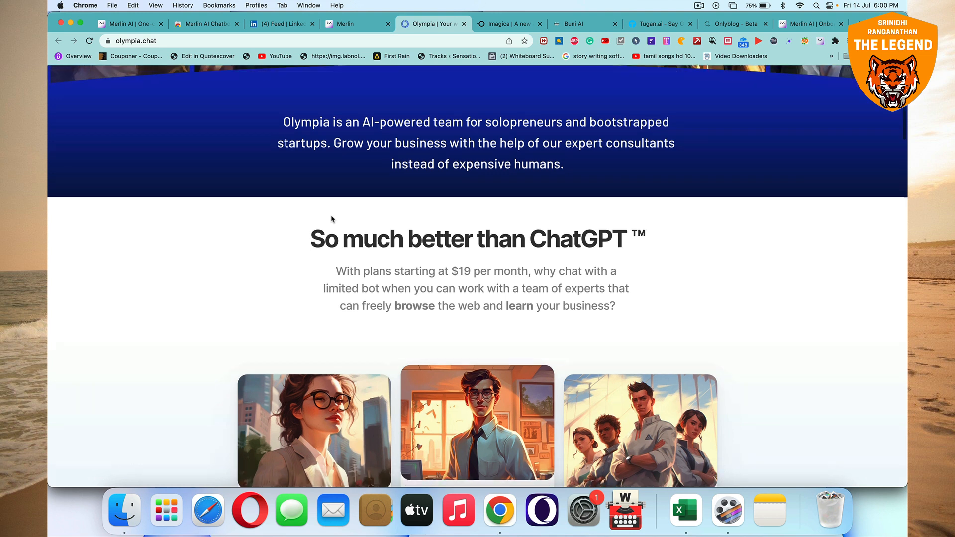
scroll("down", 3)
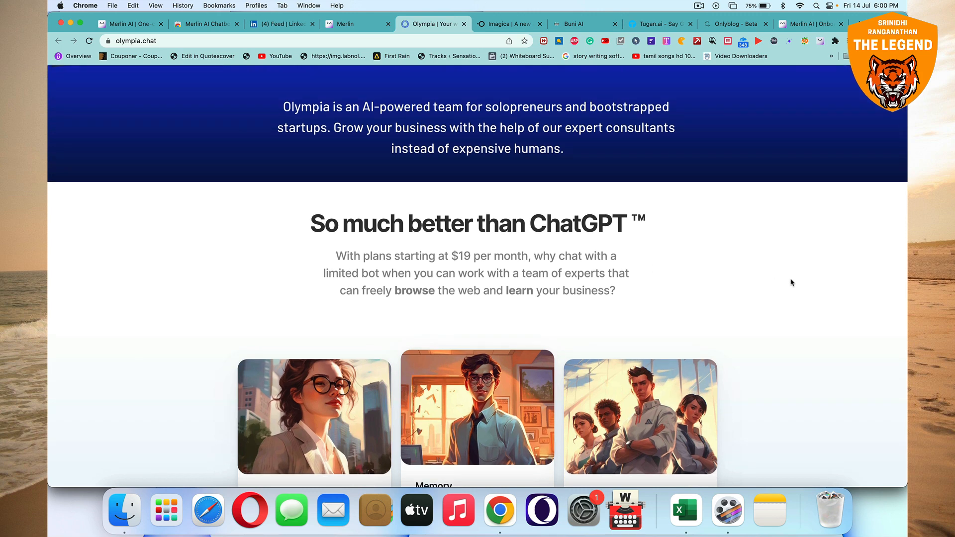
scroll("down", 3)
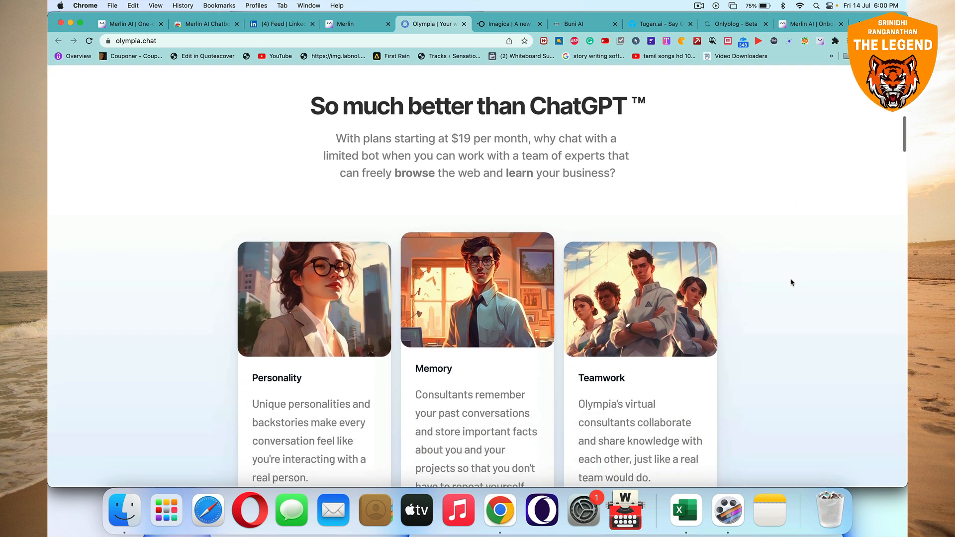
scroll("down", 3)
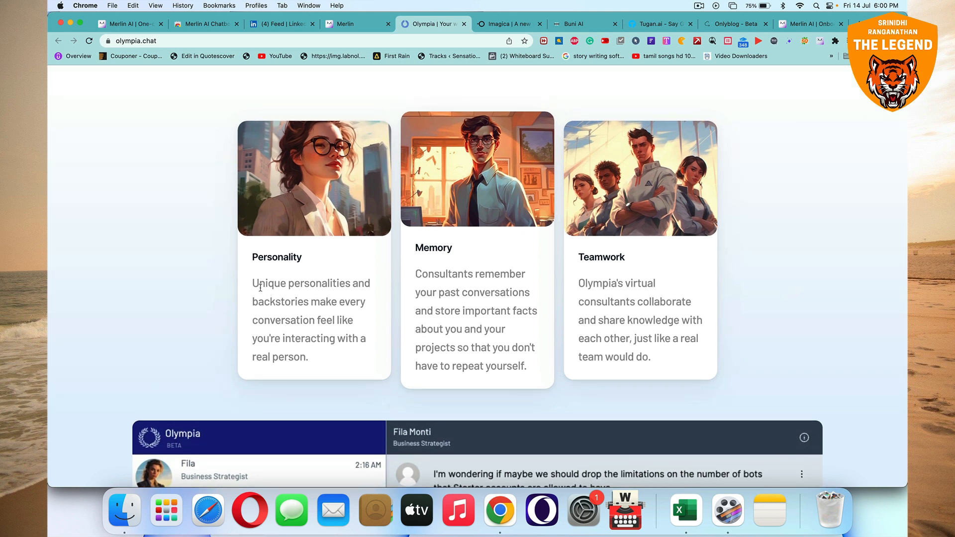
mouse_move(305, 313)
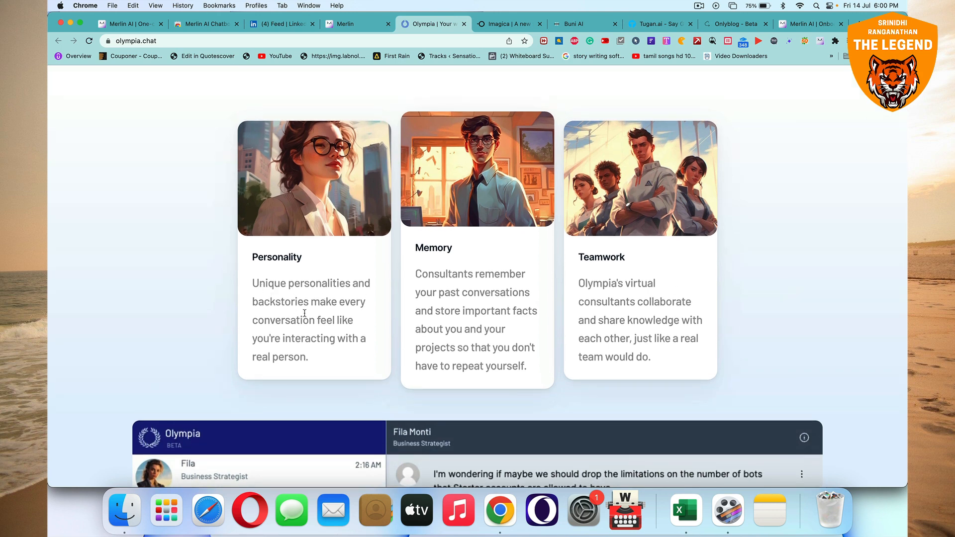
mouse_move(443, 322)
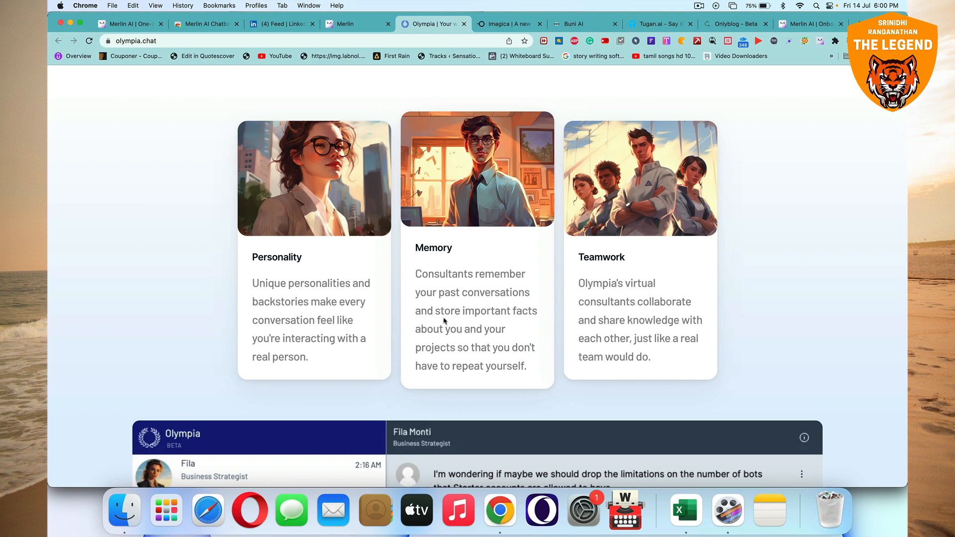
mouse_move(496, 363)
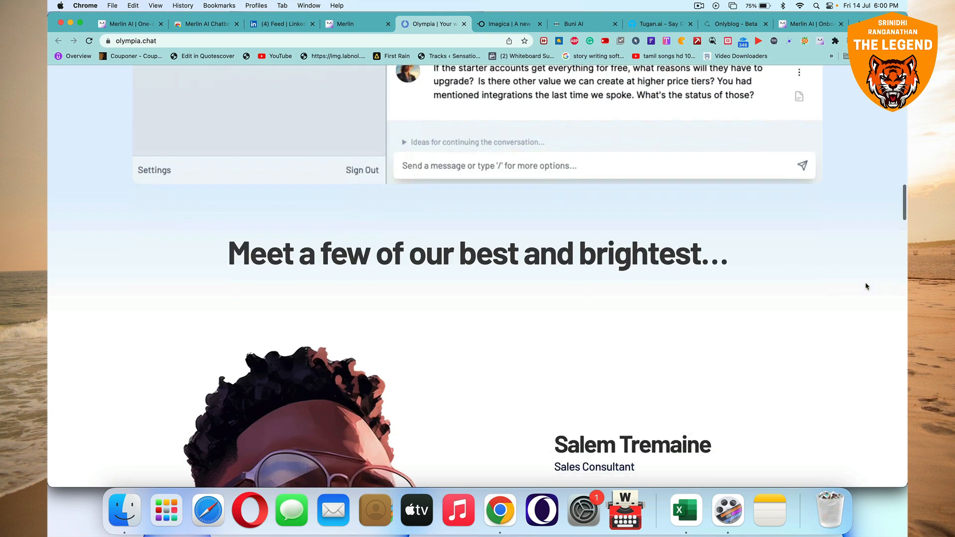
- Scroll through Olympia's consultant profiles, sales to copywriter, then switch to Imagica
scroll("down", 3)
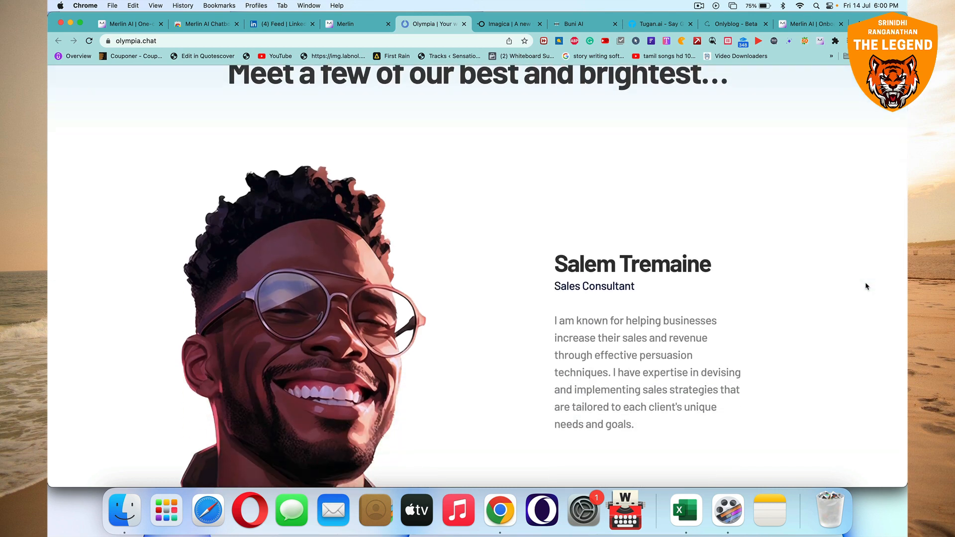
scroll("down", 3)
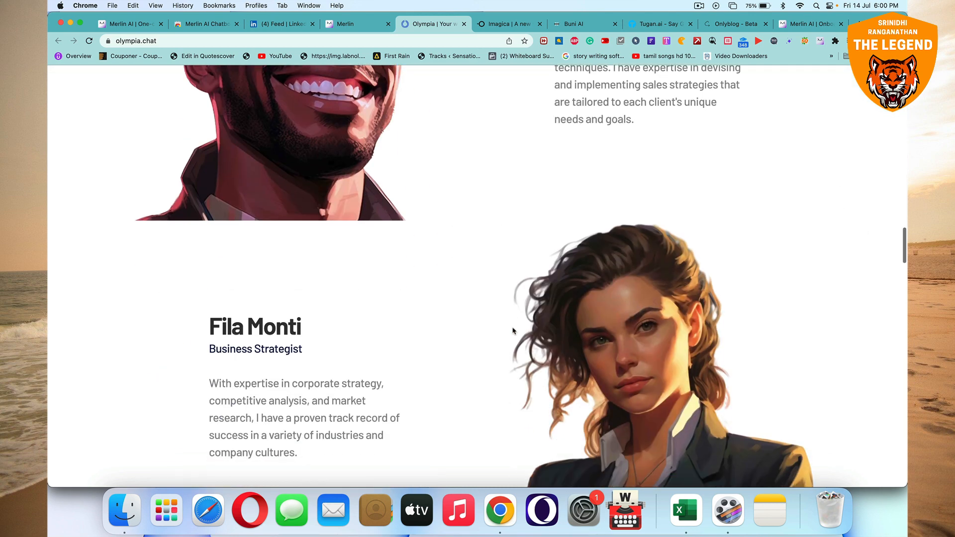
scroll("down", 3)
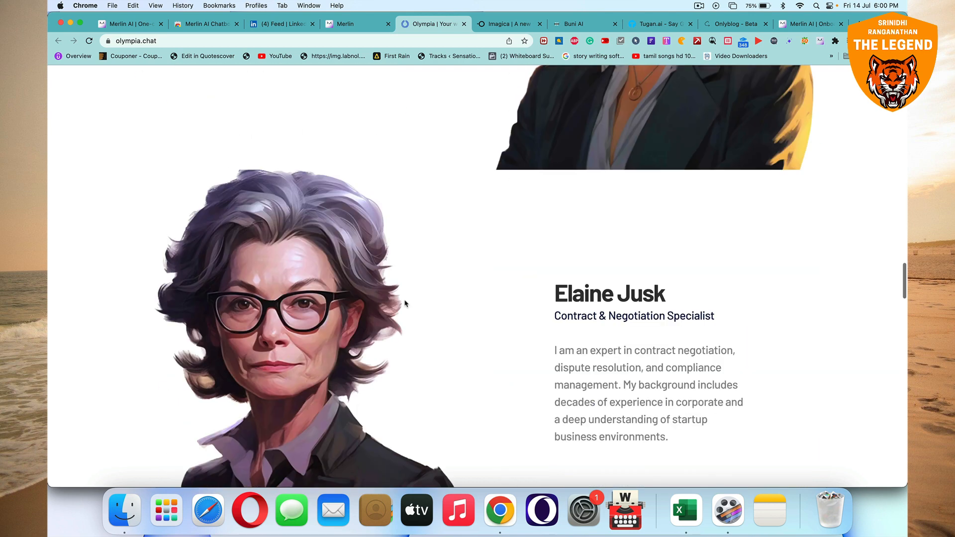
mouse_move(545, 322)
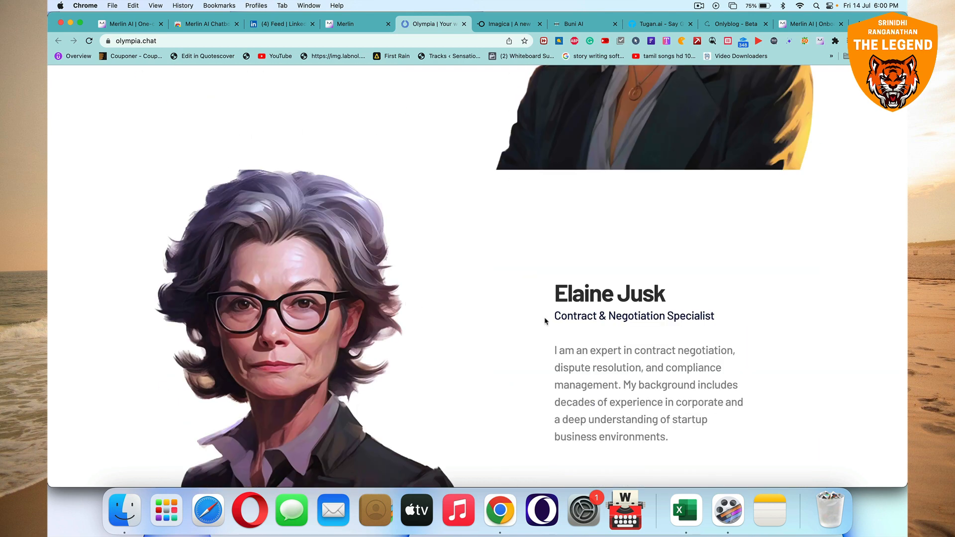
scroll("down", 3)
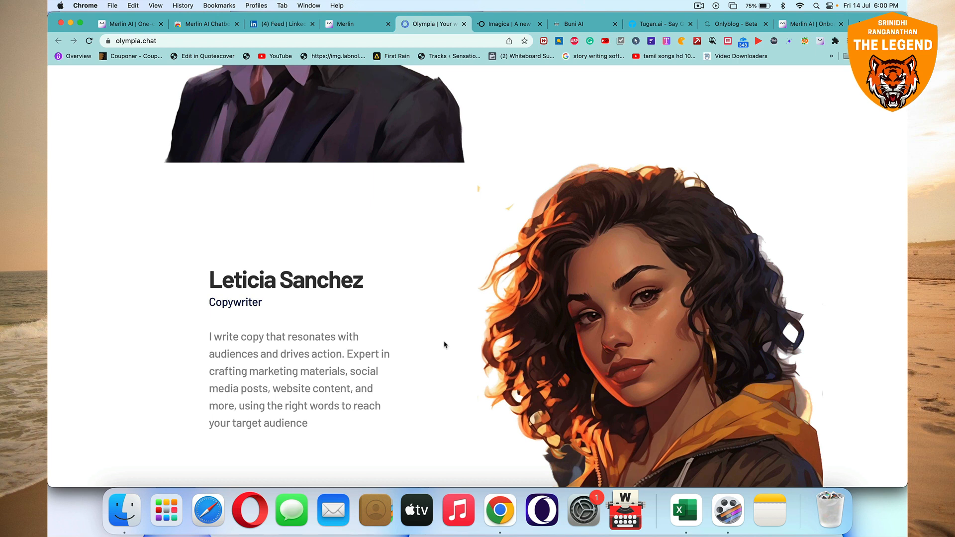
mouse_move(145, 60)
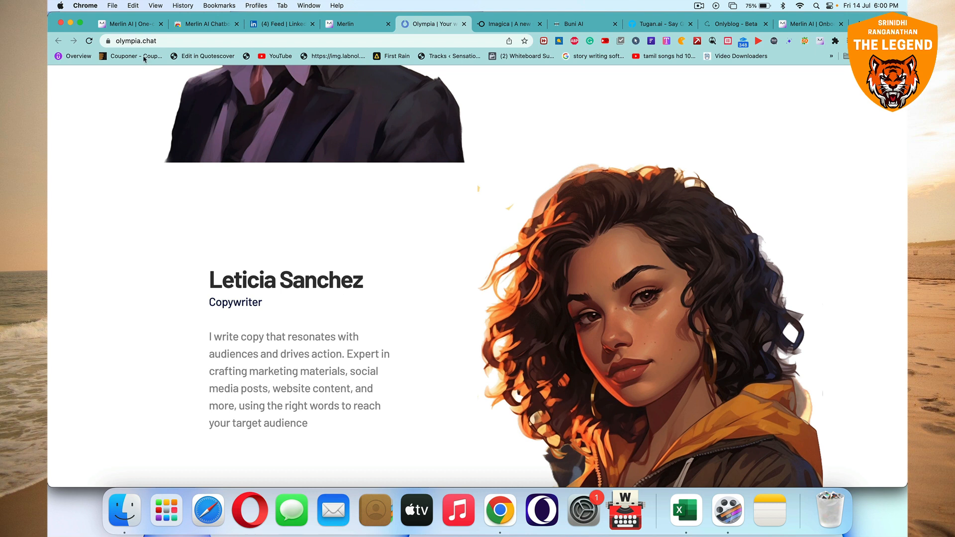
mouse_move(138, 238)
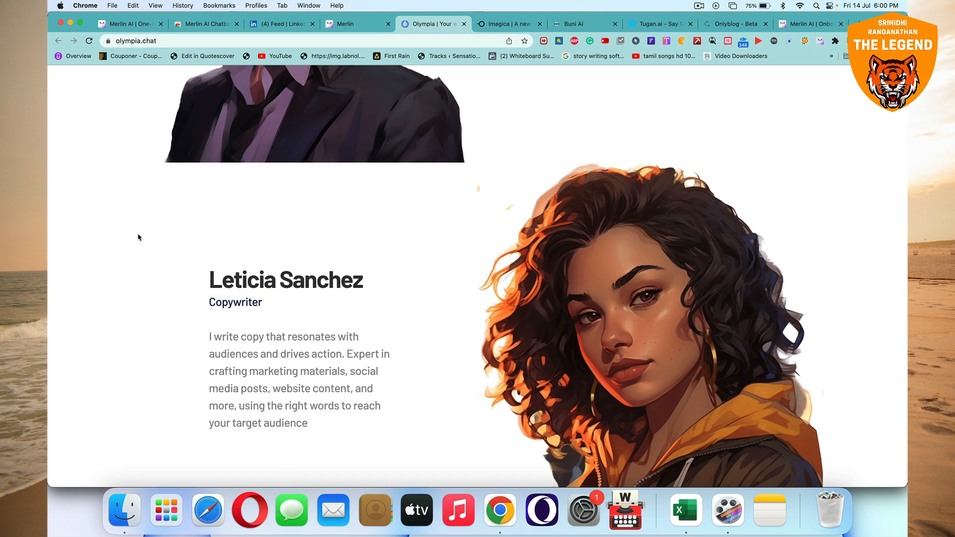
left_click(508, 24)
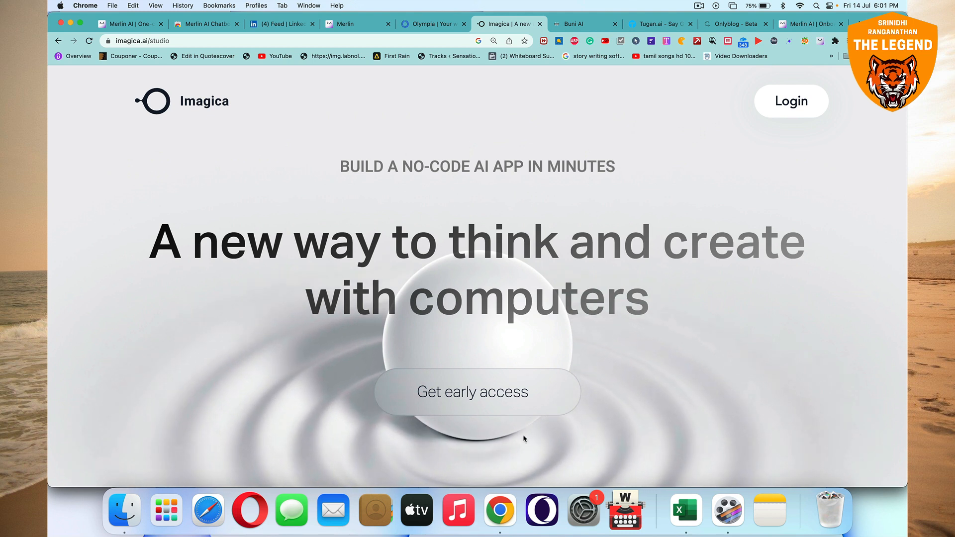
mouse_move(499, 197)
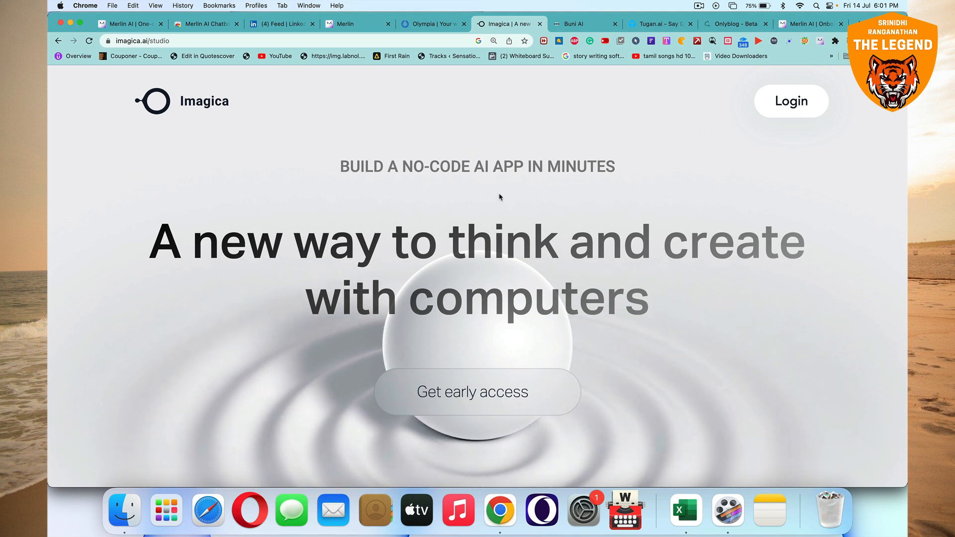
mouse_move(523, 212)
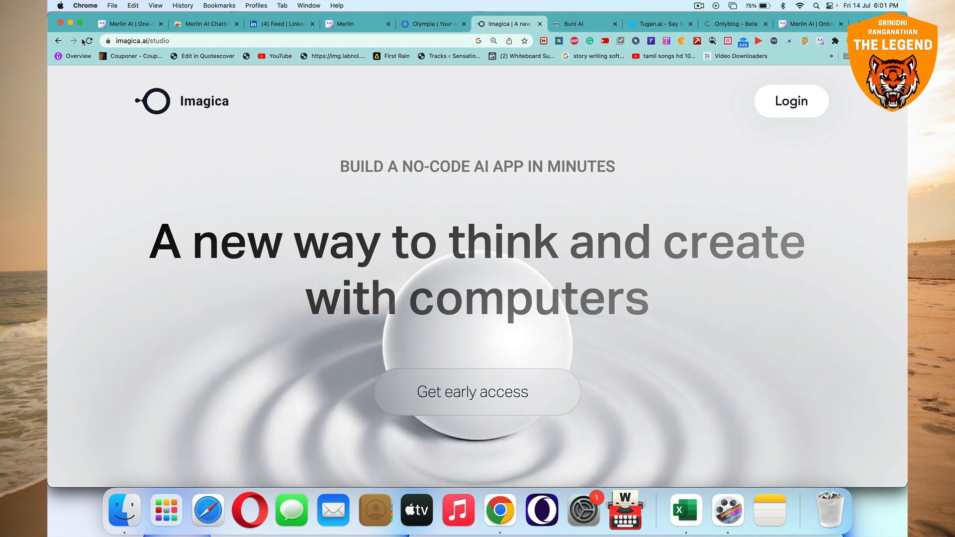
mouse_move(260, 187)
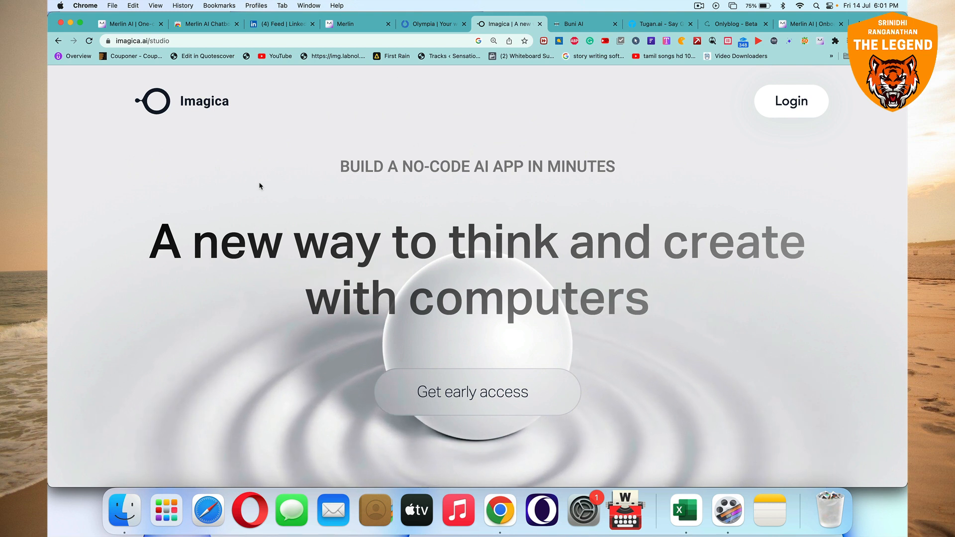
mouse_move(150, 393)
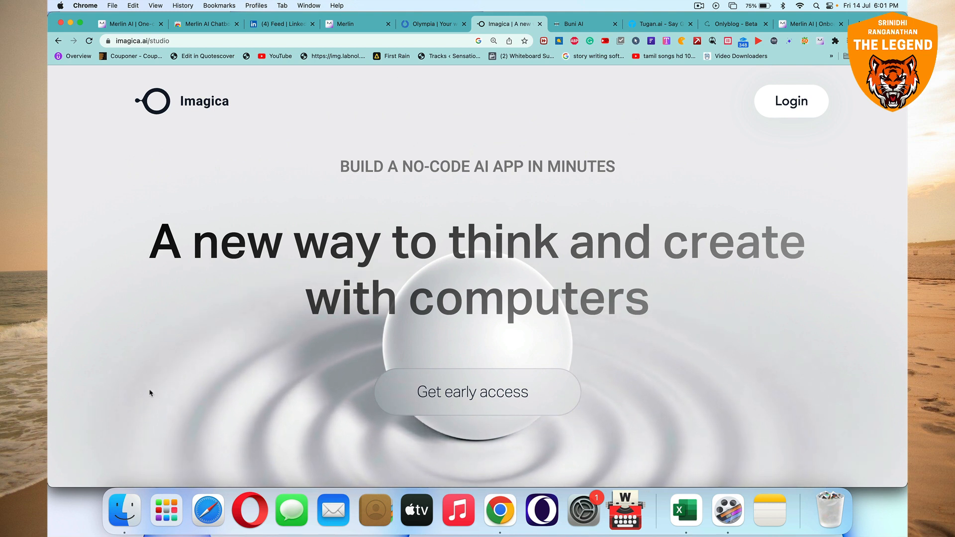
mouse_move(426, 191)
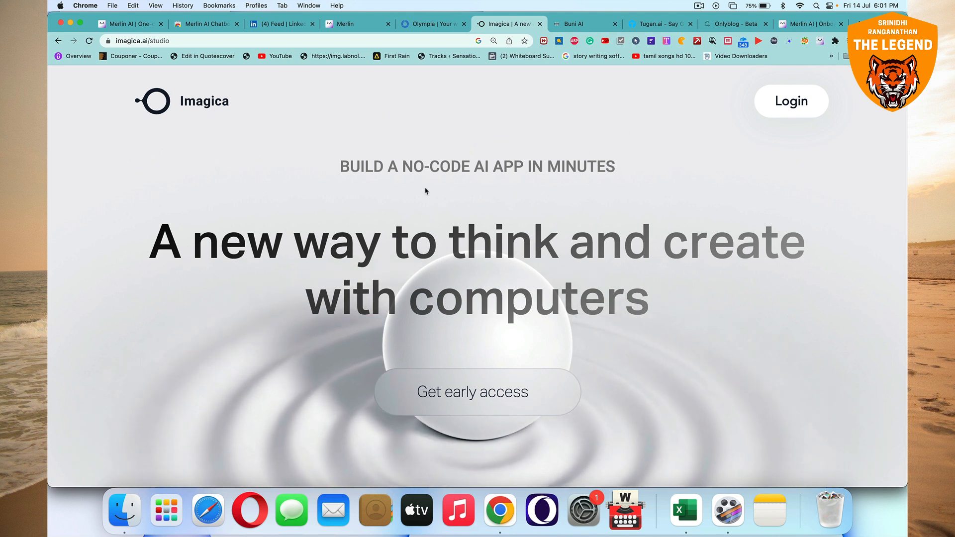
- Switch to the Buni AI tab, browse its 'future of AI' generator features, and return to top
left_click(582, 24)
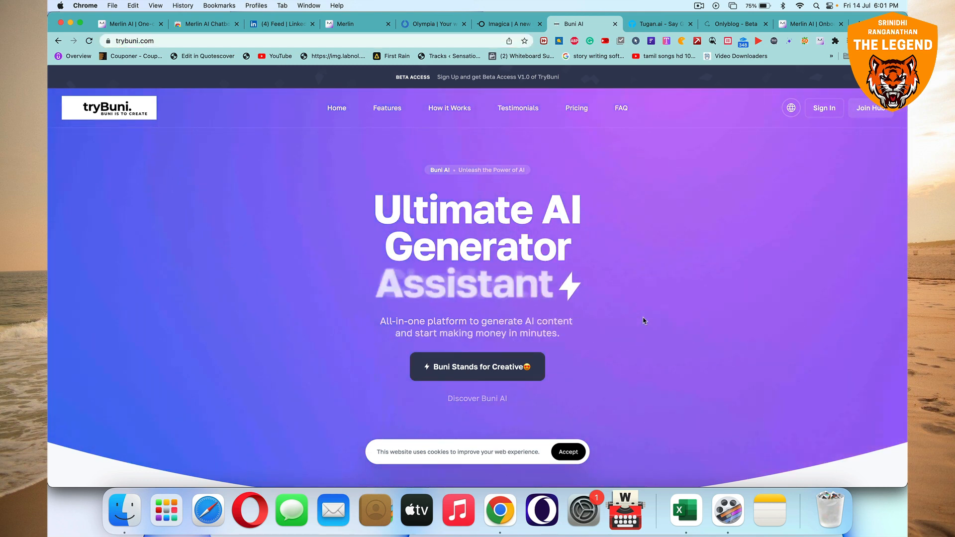
scroll("down", 3)
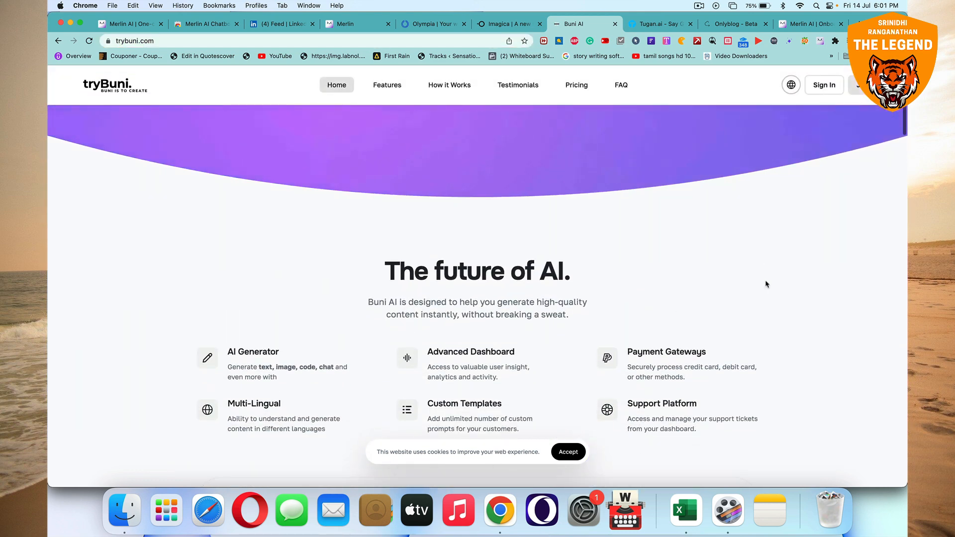
scroll("down", 3)
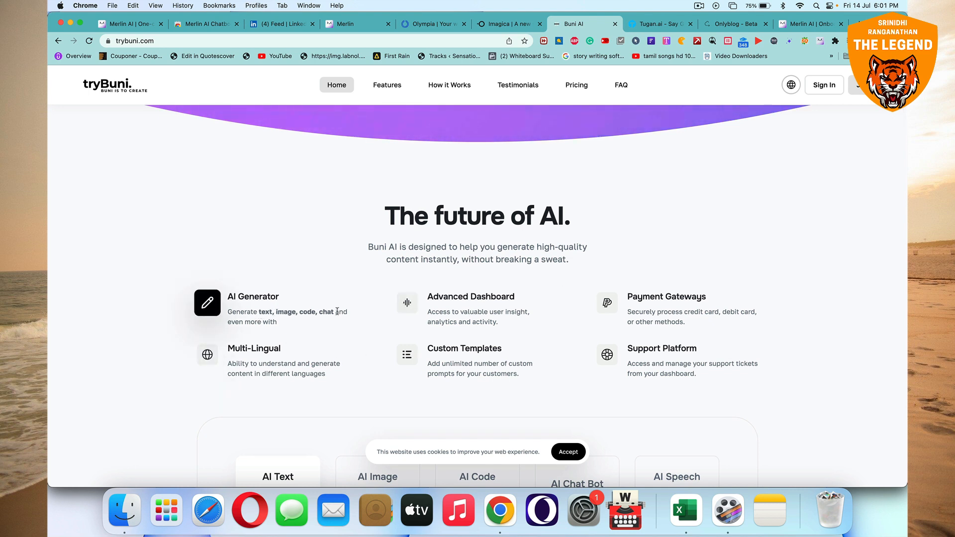
mouse_move(329, 383)
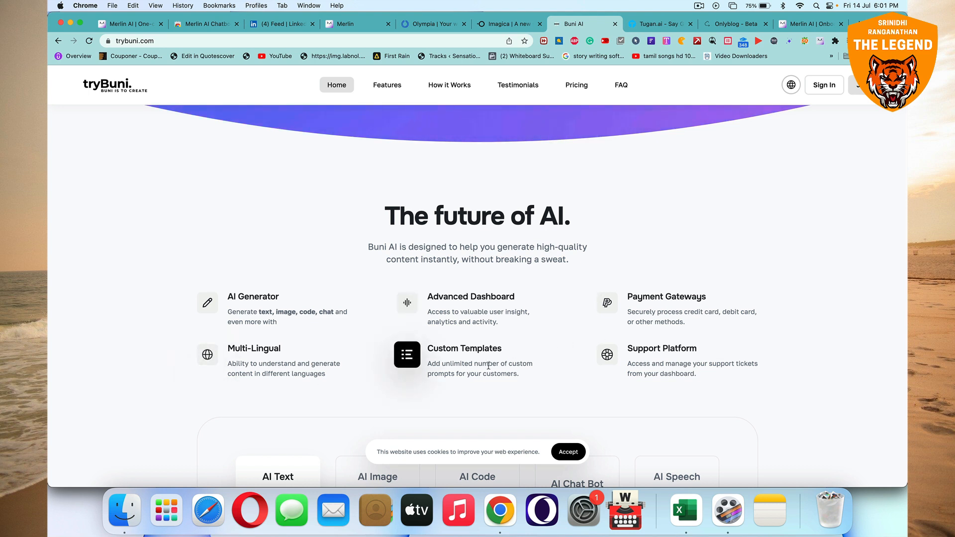
scroll("down", 3)
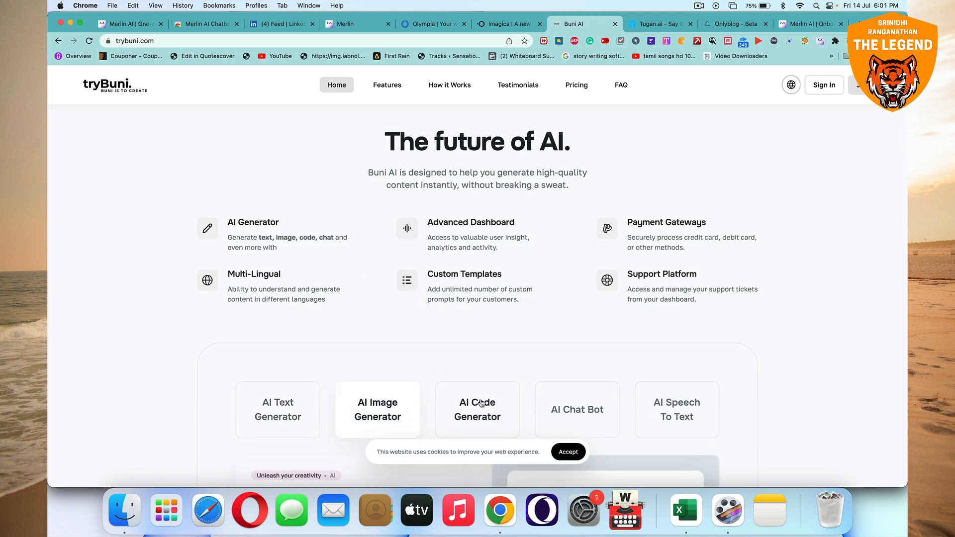
mouse_move(719, 406)
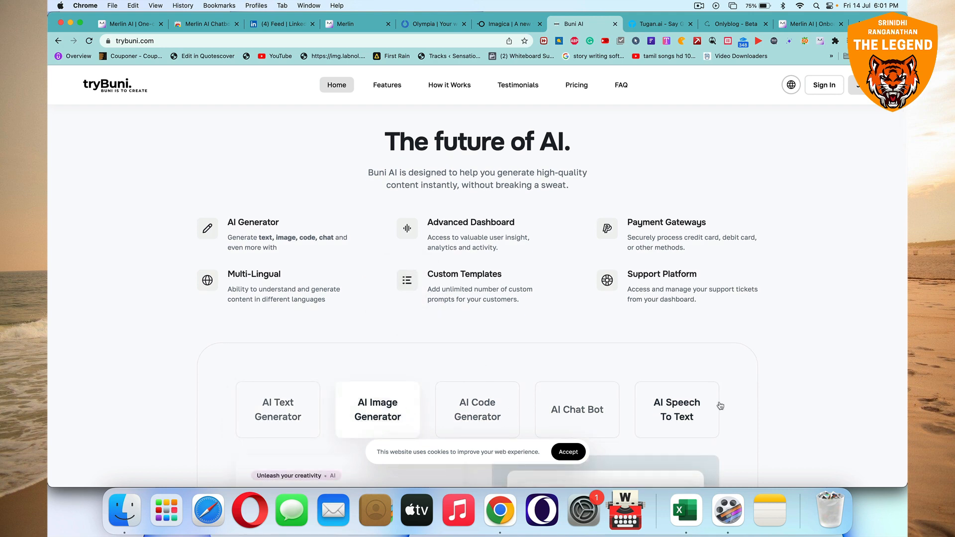
scroll("up", 3)
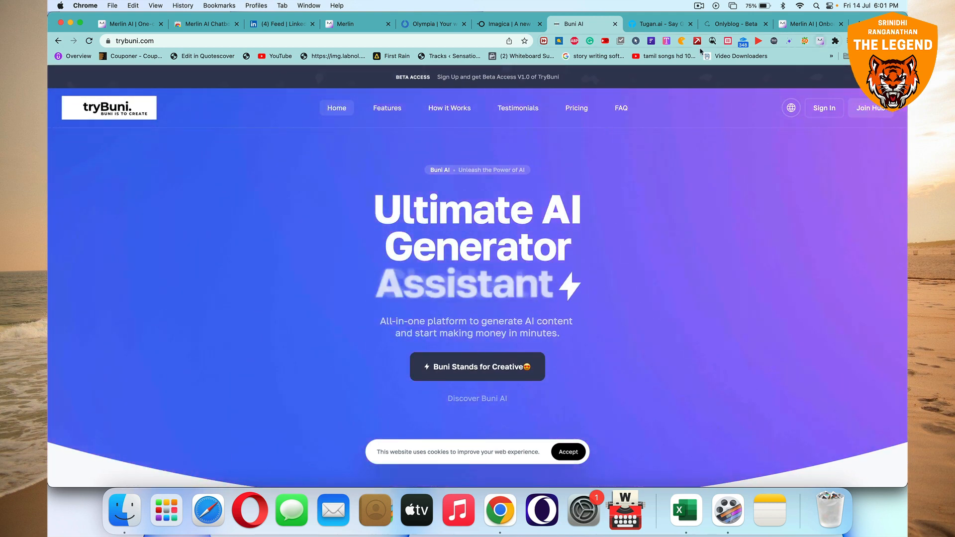
- Switch to the Tugan.ai tab showing its article-to-newsletter landing page
left_click(659, 24)
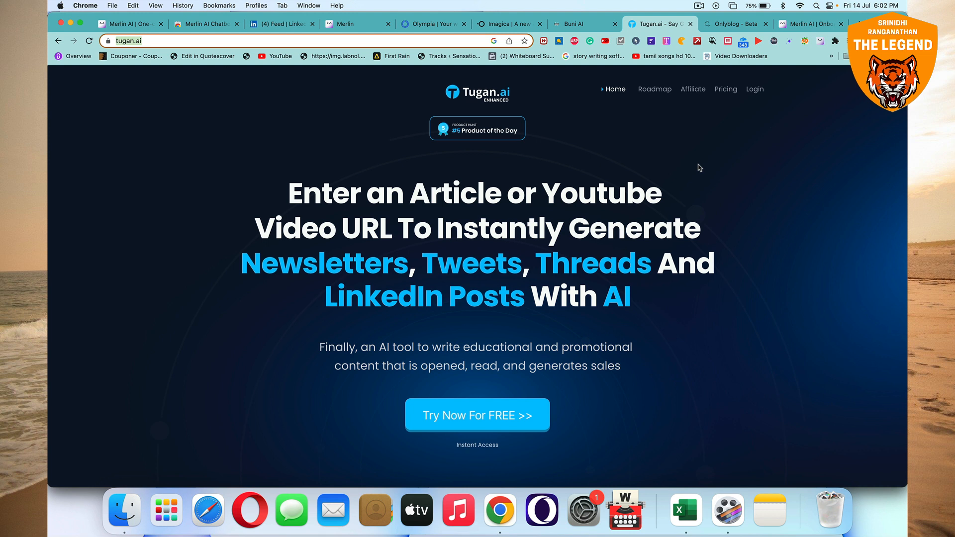
mouse_move(524, 298)
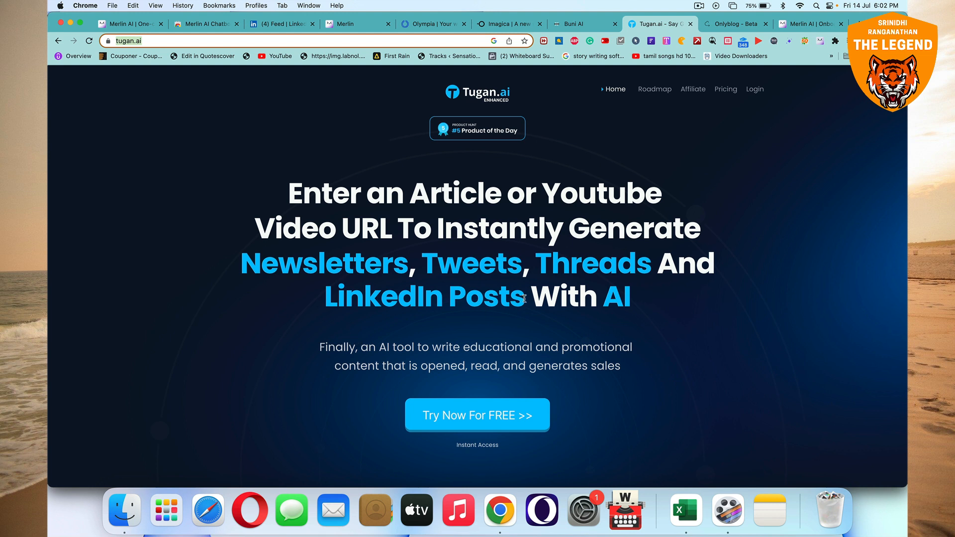
mouse_move(649, 299)
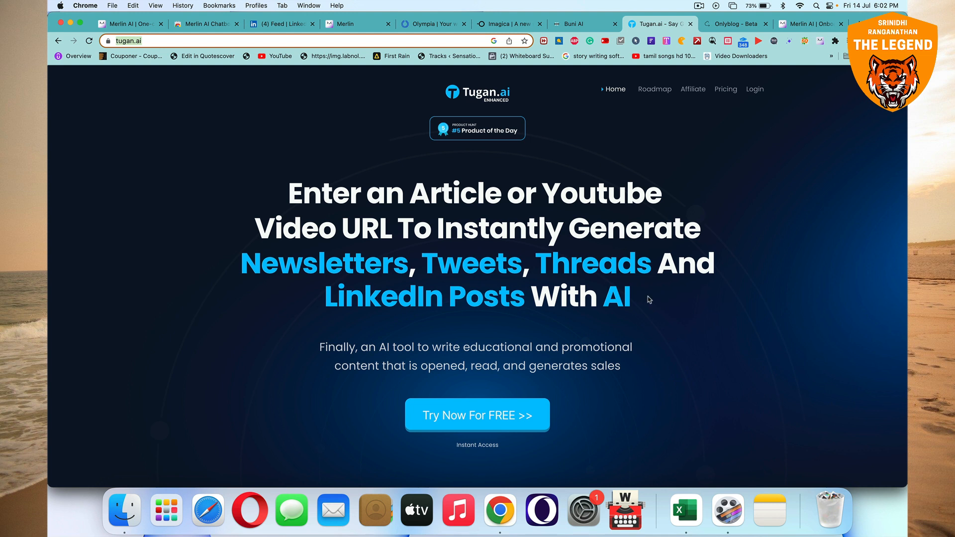
mouse_move(662, 268)
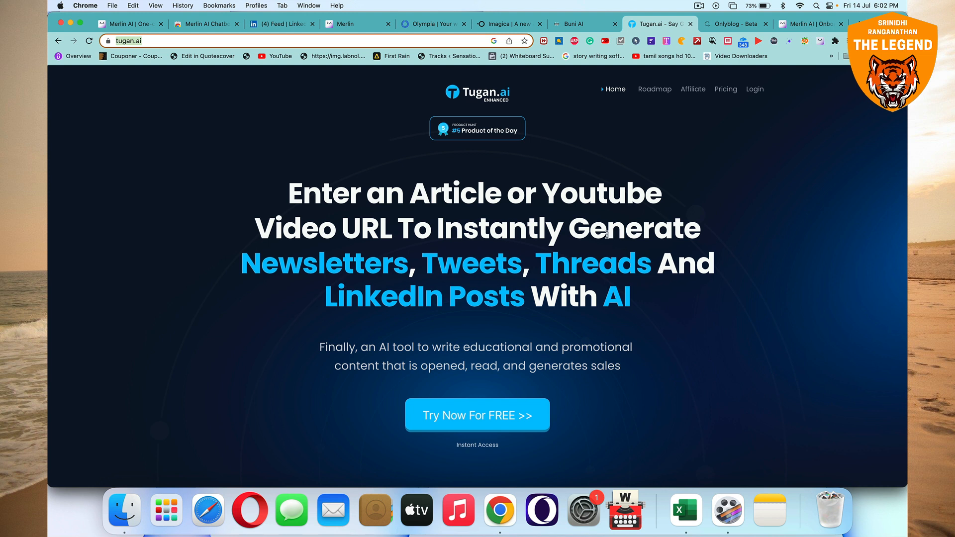
mouse_move(180, 156)
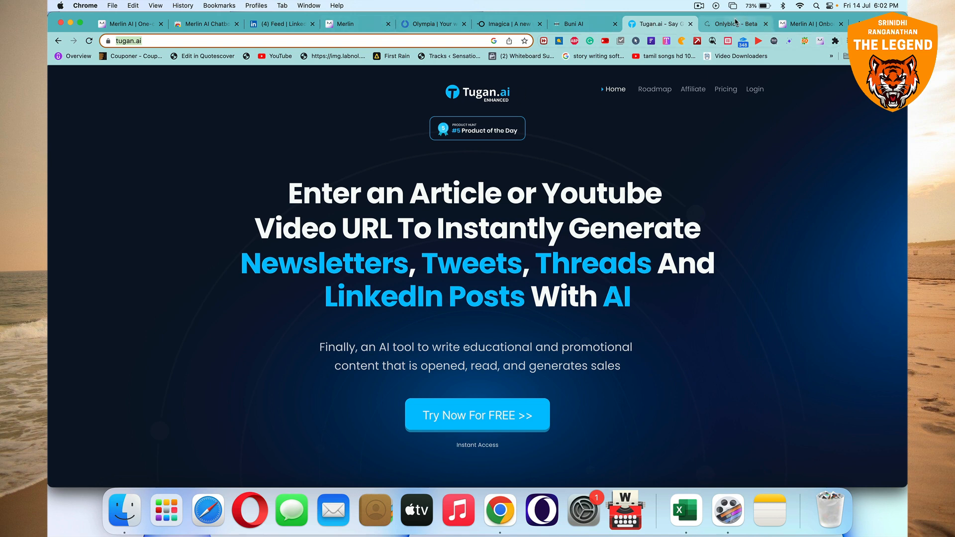
- Switch to the Onlyblog - Beta tab and scroll through audiences, integrations and Zero to Shakespeare
left_click(734, 24)
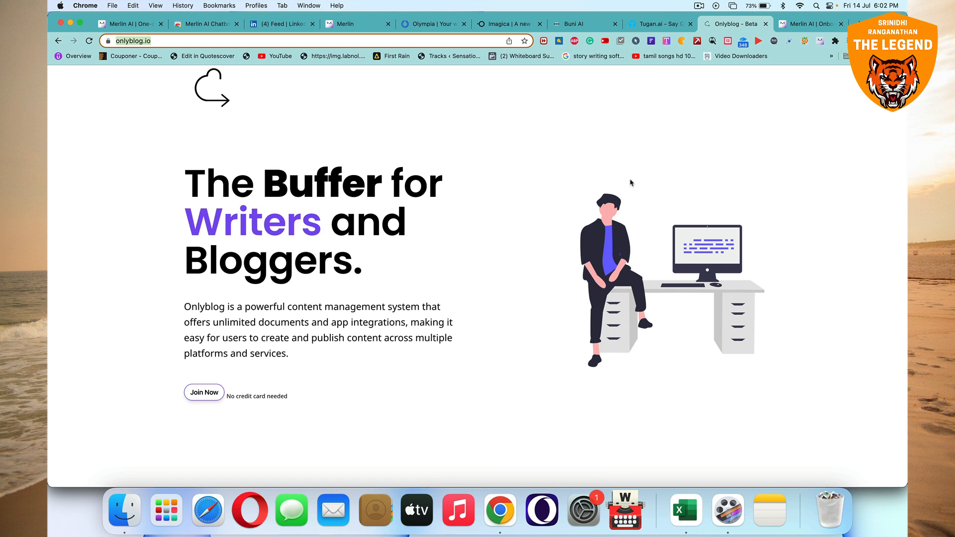
scroll("down", 3)
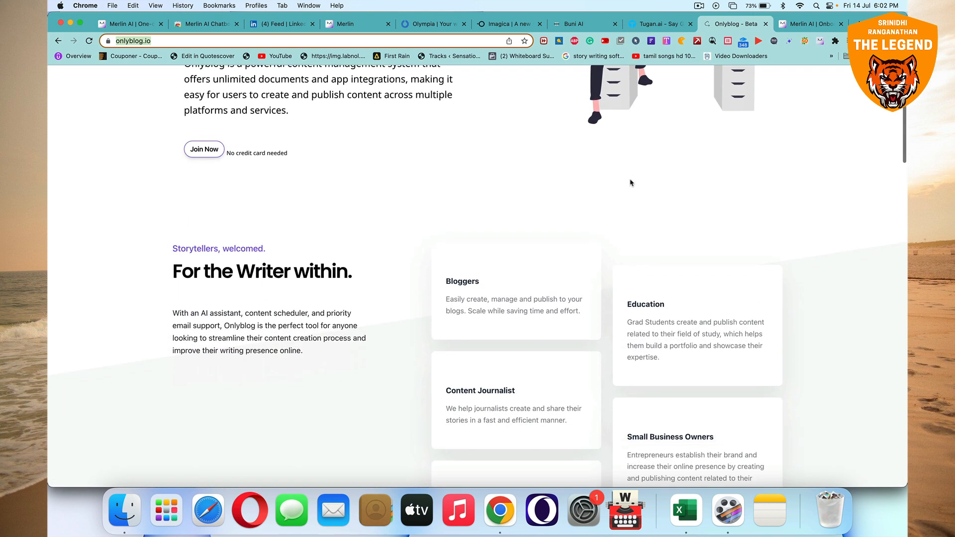
scroll("down", 3)
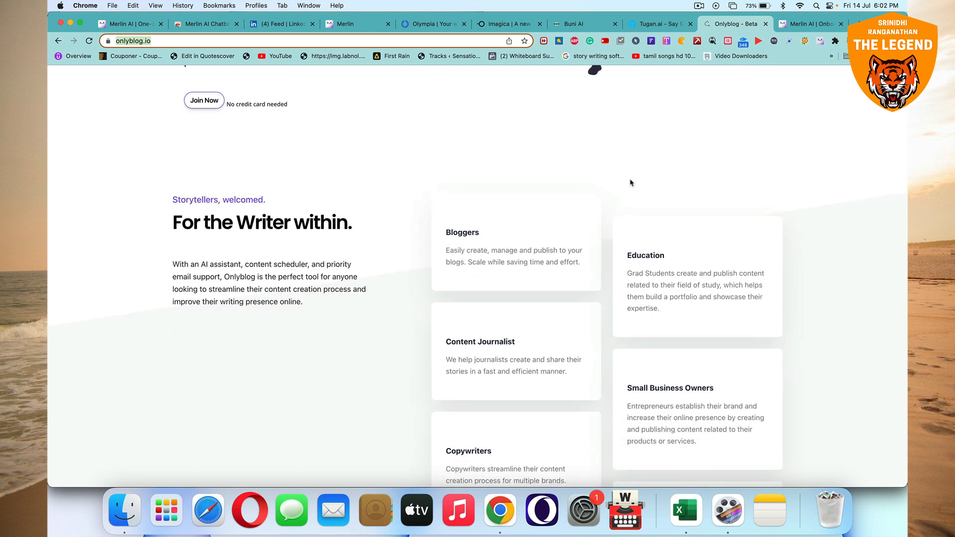
scroll("down", 3)
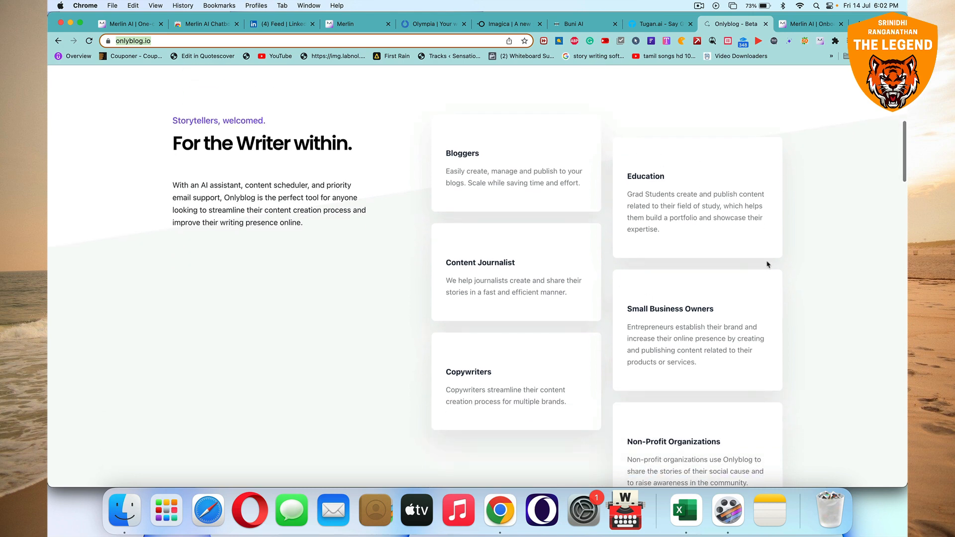
scroll("down", 3)
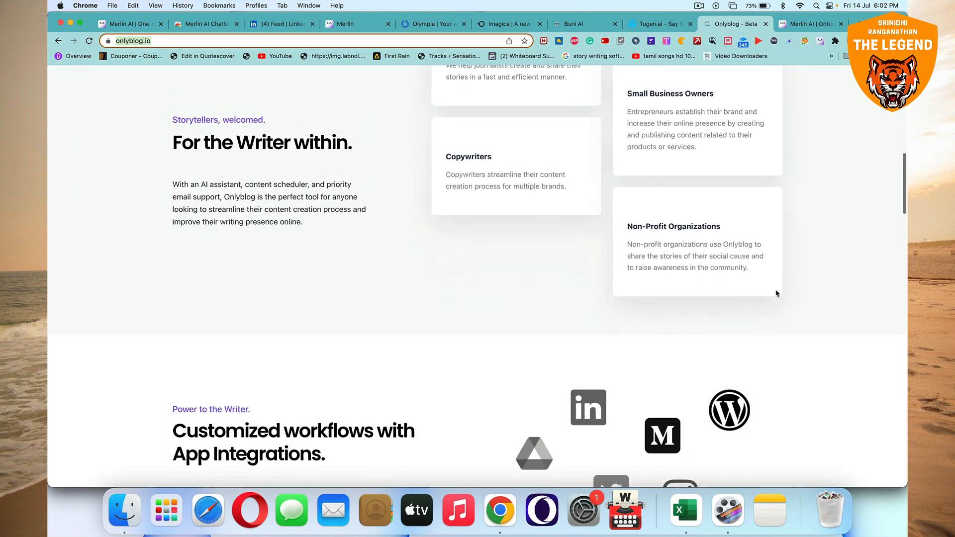
scroll("down", 3)
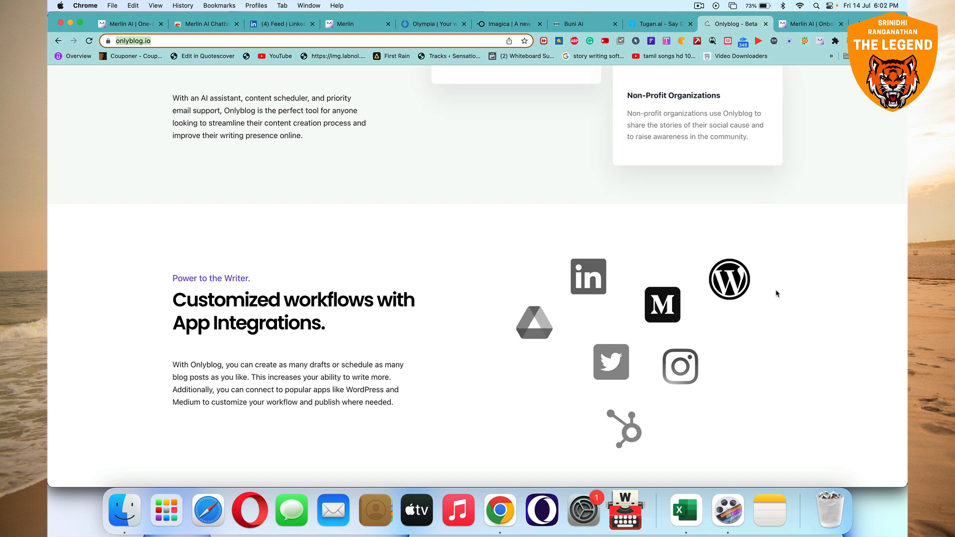
mouse_move(606, 295)
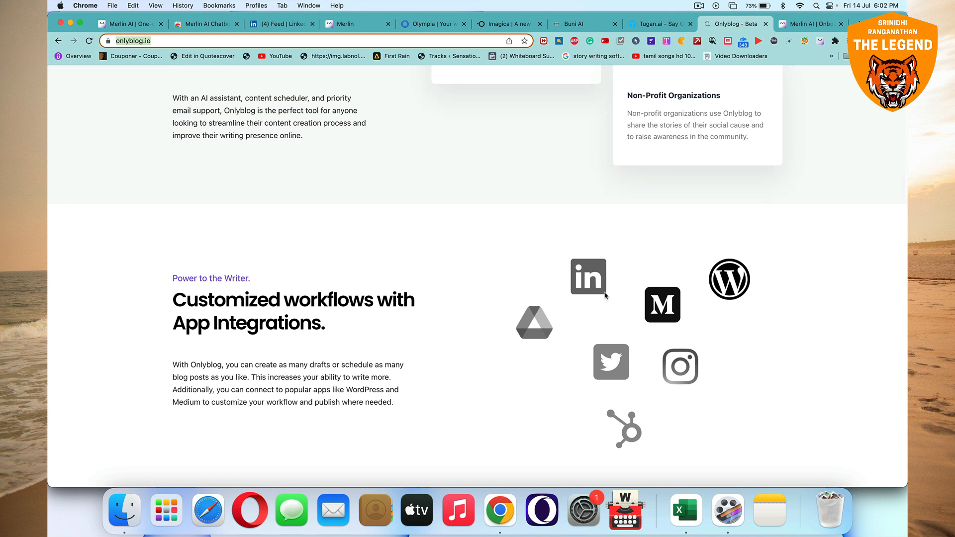
mouse_move(689, 310)
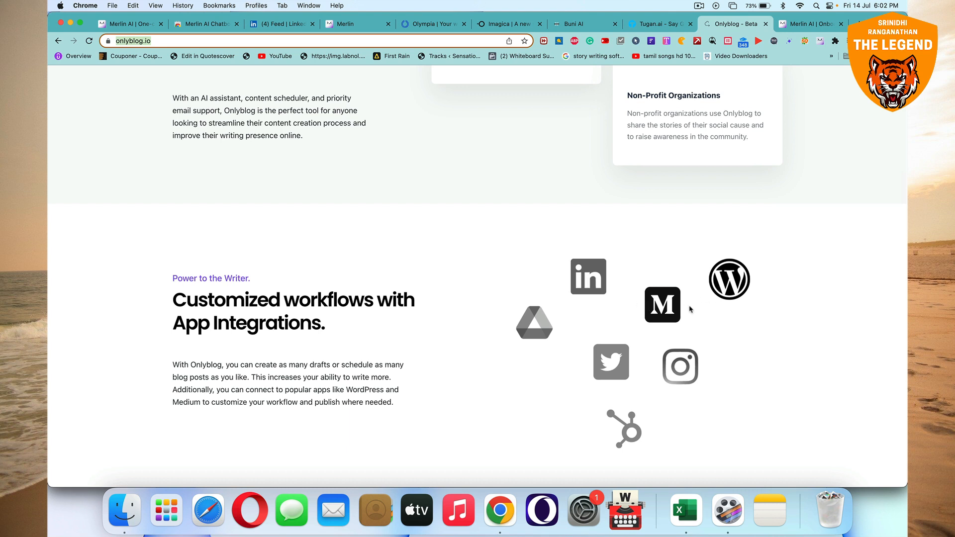
mouse_move(561, 370)
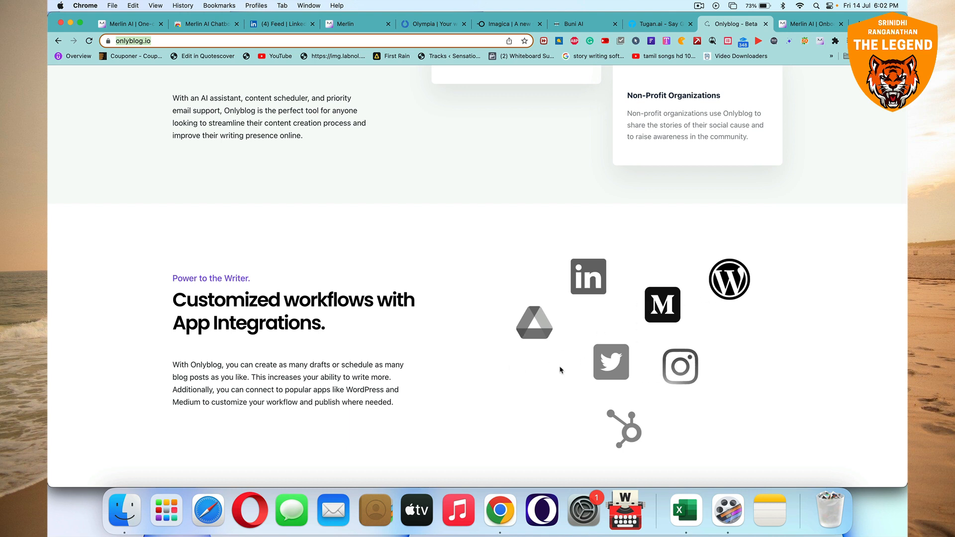
mouse_move(512, 389)
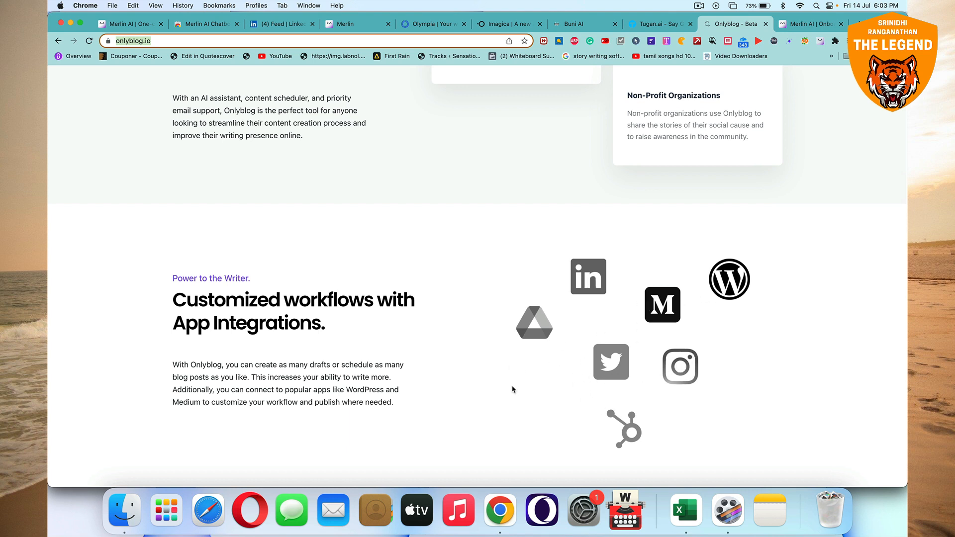
scroll("down", 3)
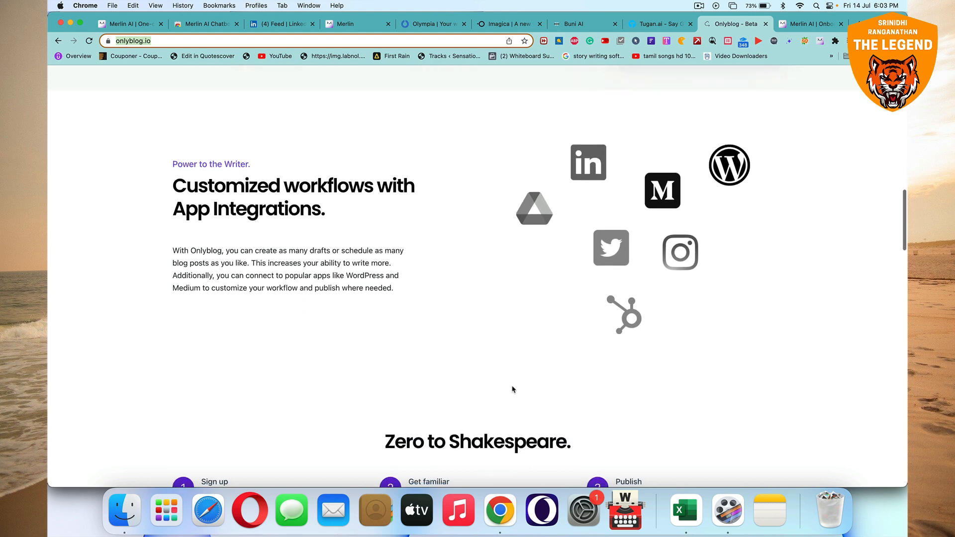
scroll("down", 3)
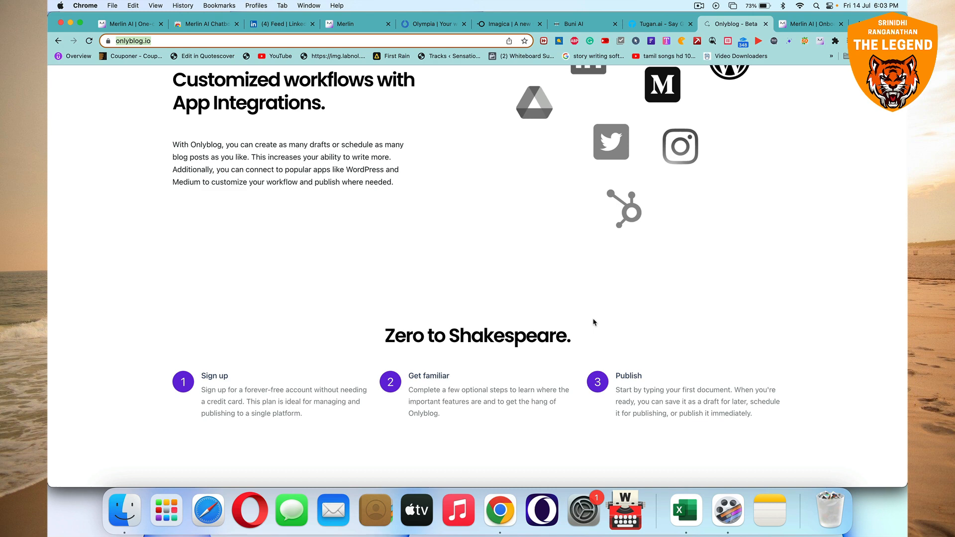
mouse_move(526, 318)
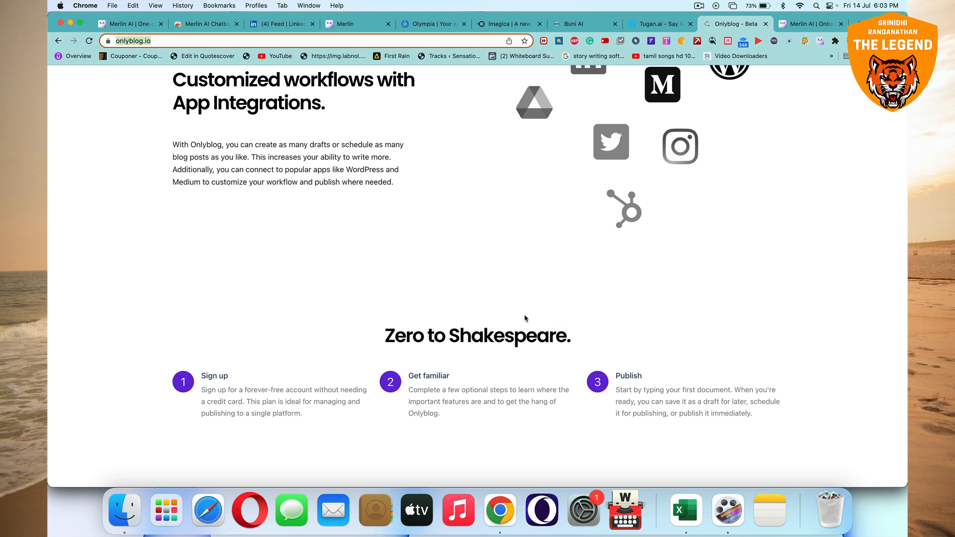
scroll("up", 3)
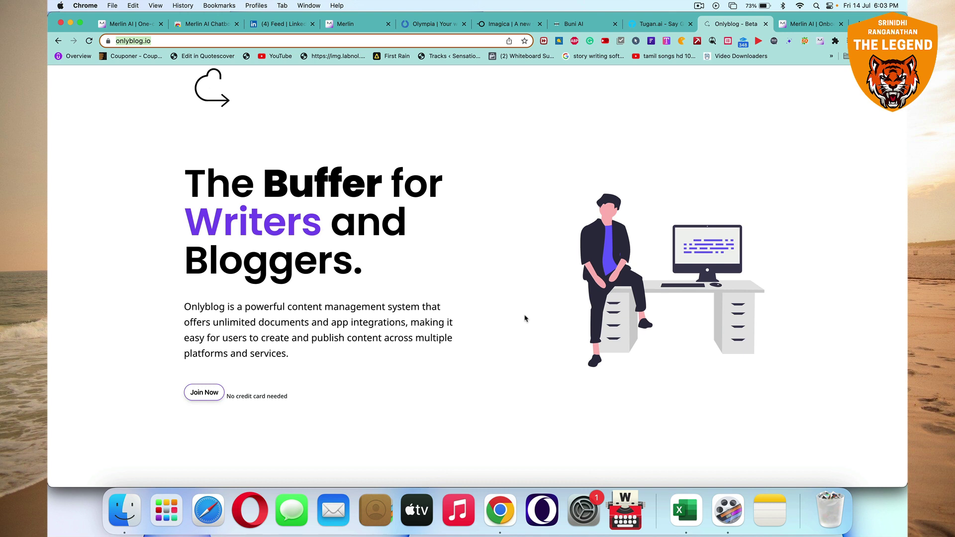
mouse_move(179, 93)
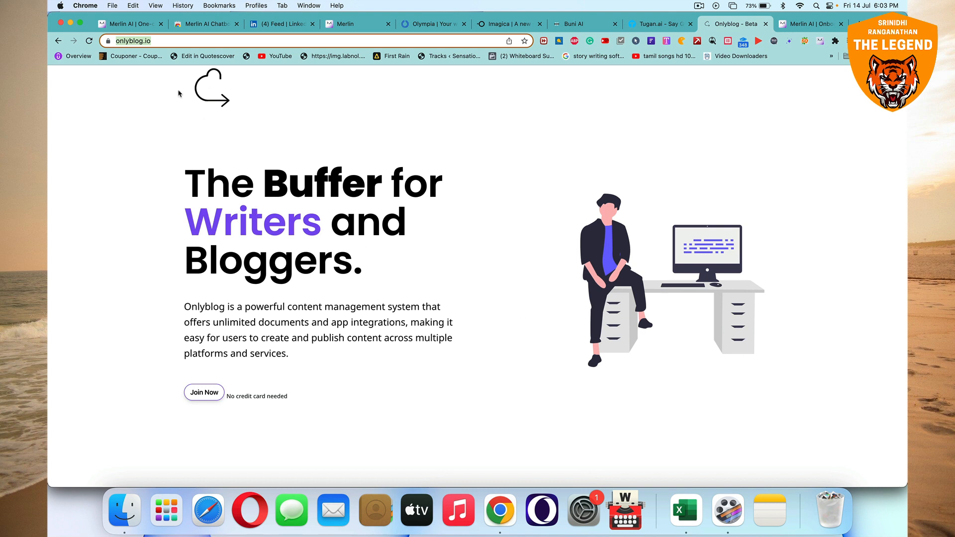
mouse_move(364, 54)
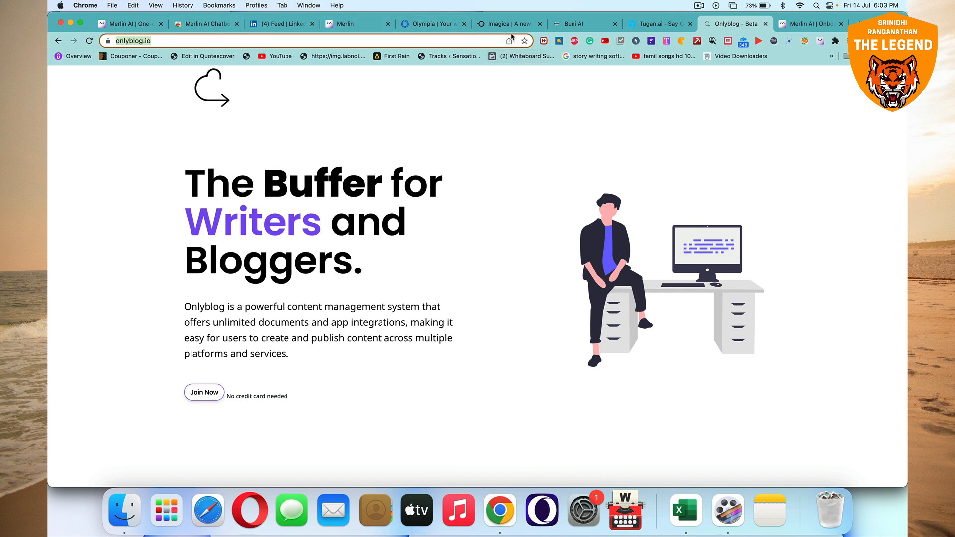
mouse_move(573, 24)
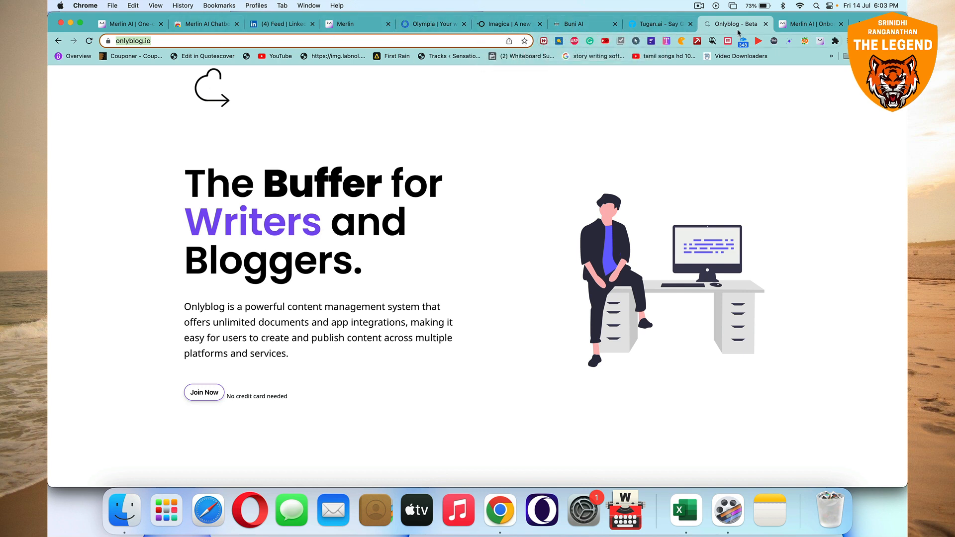
mouse_move(583, 209)
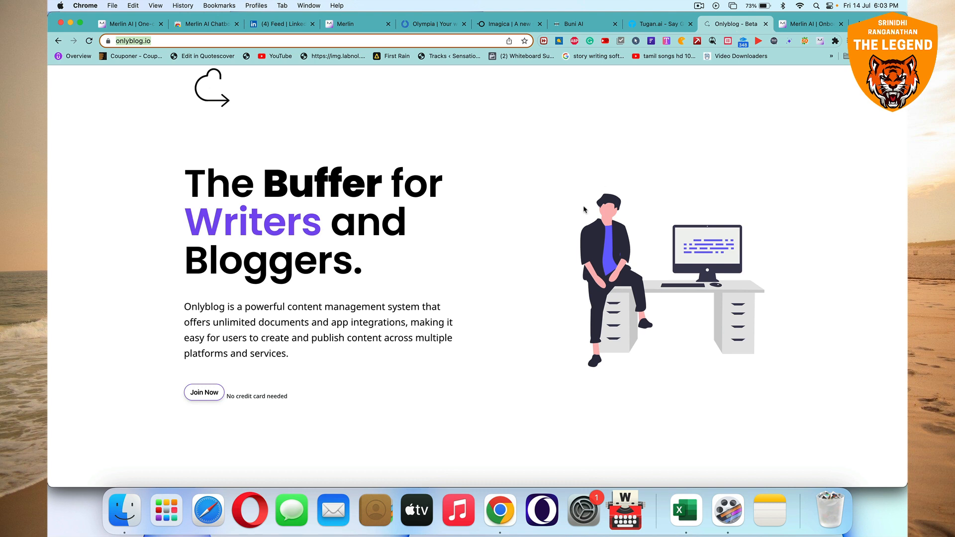